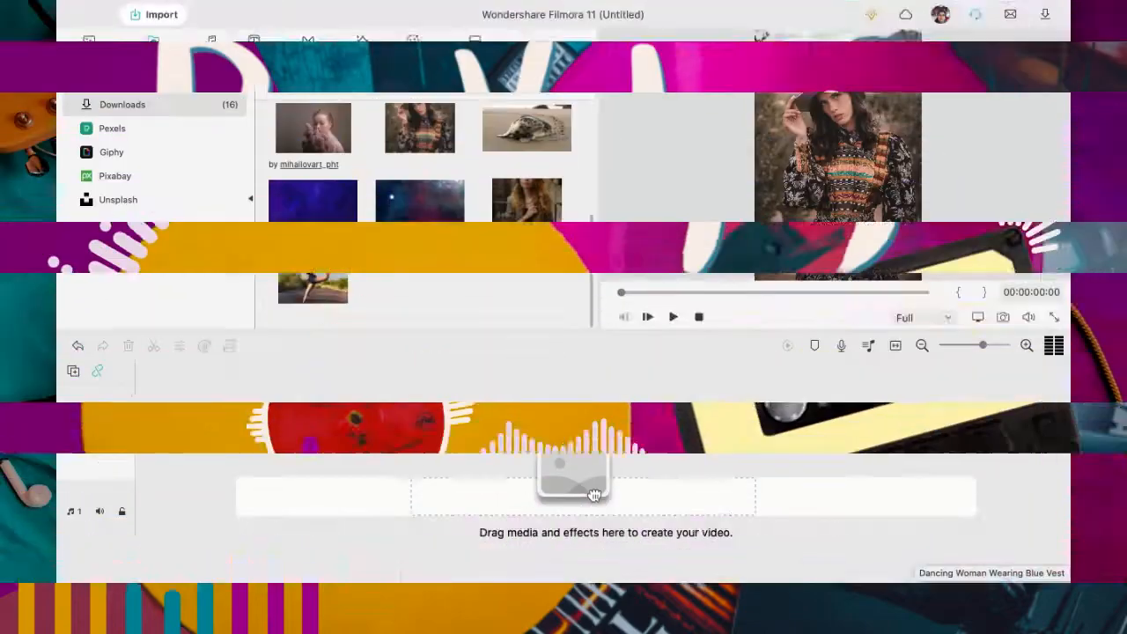
- Browse My Media, then switch to the Stock Media library of free Unsplash photos
left_click(88, 49)
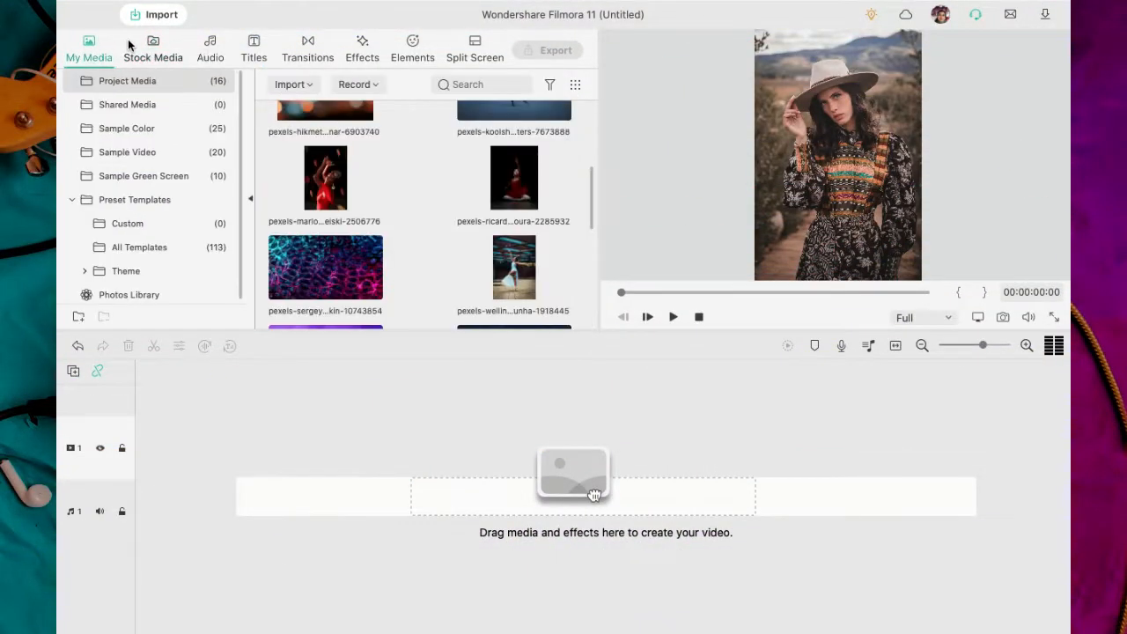
scroll("up", 3)
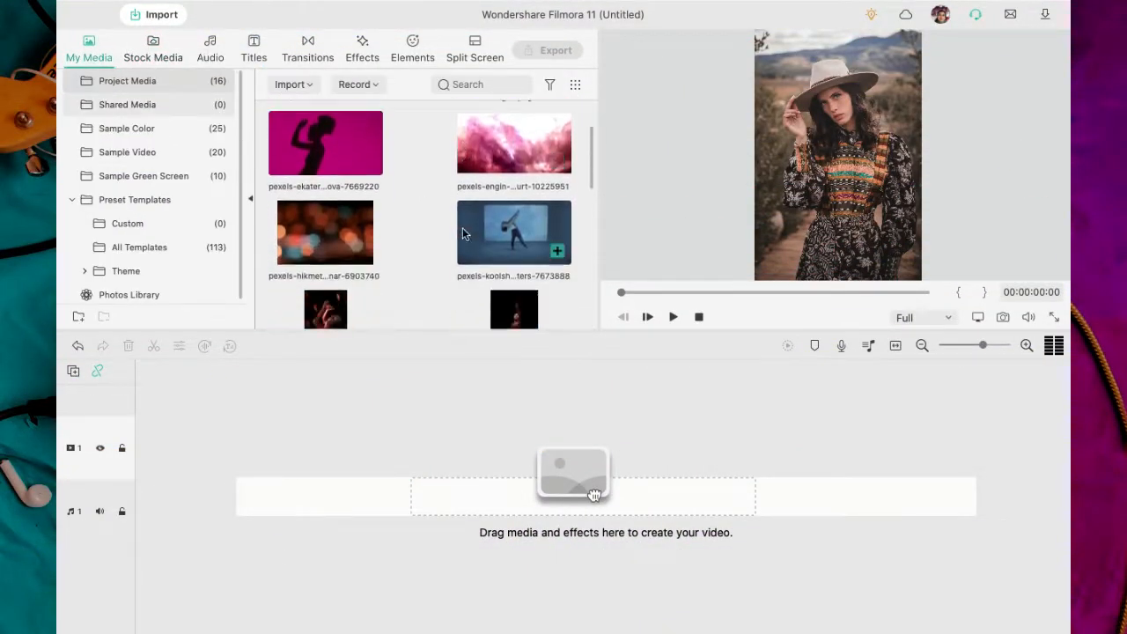
scroll("down", 3)
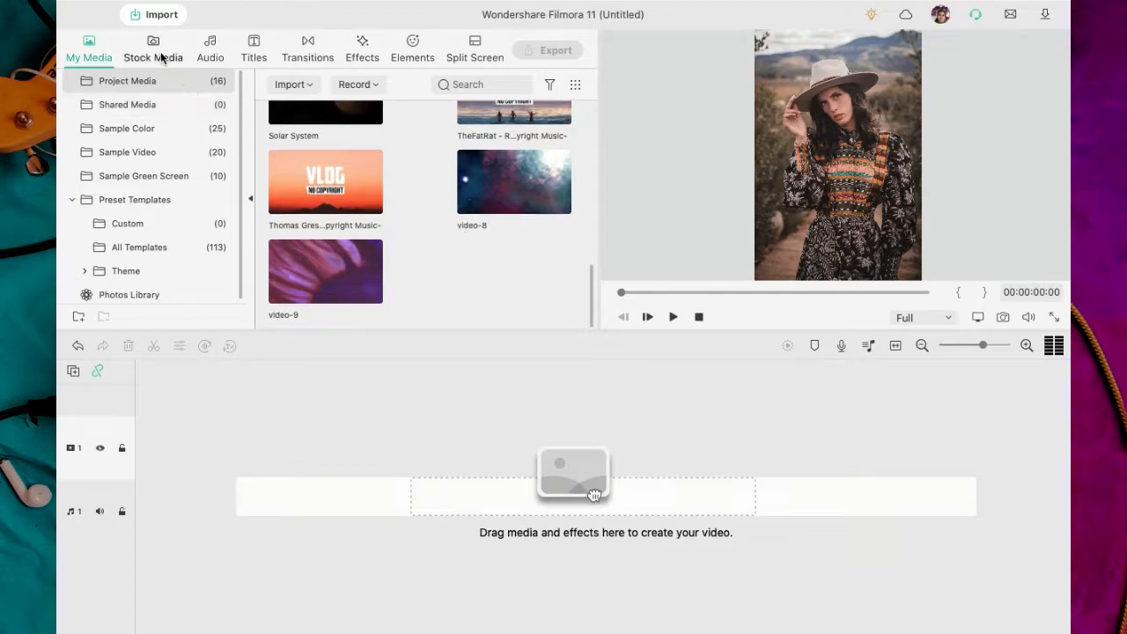
left_click(152, 49)
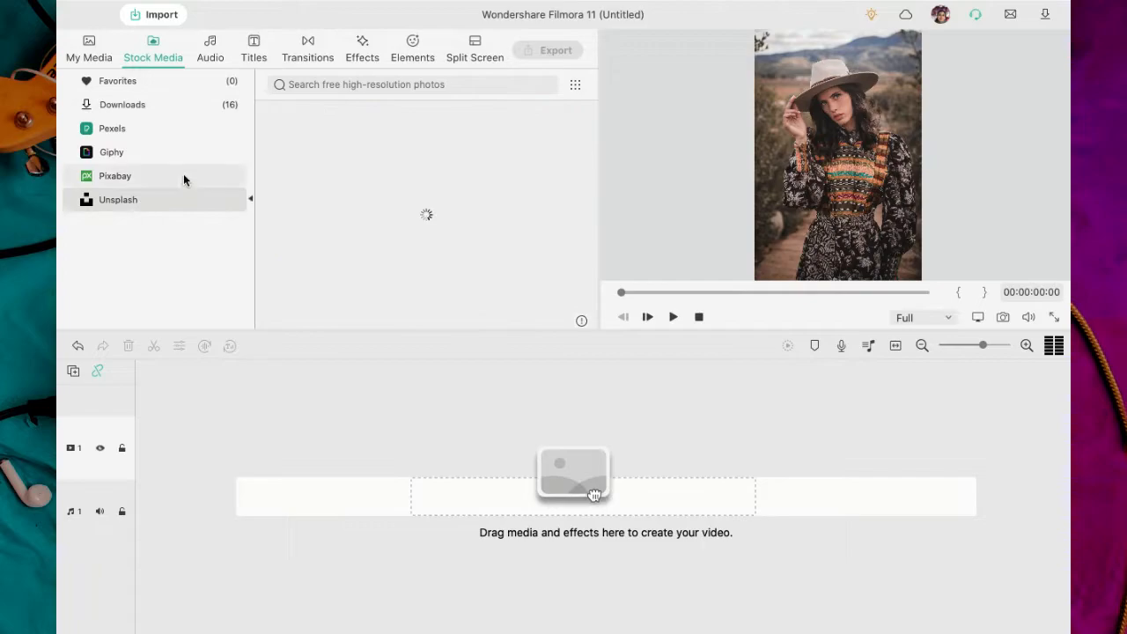
- Search Unsplash for 'city' and download the city skyline photo
left_click(116, 199)
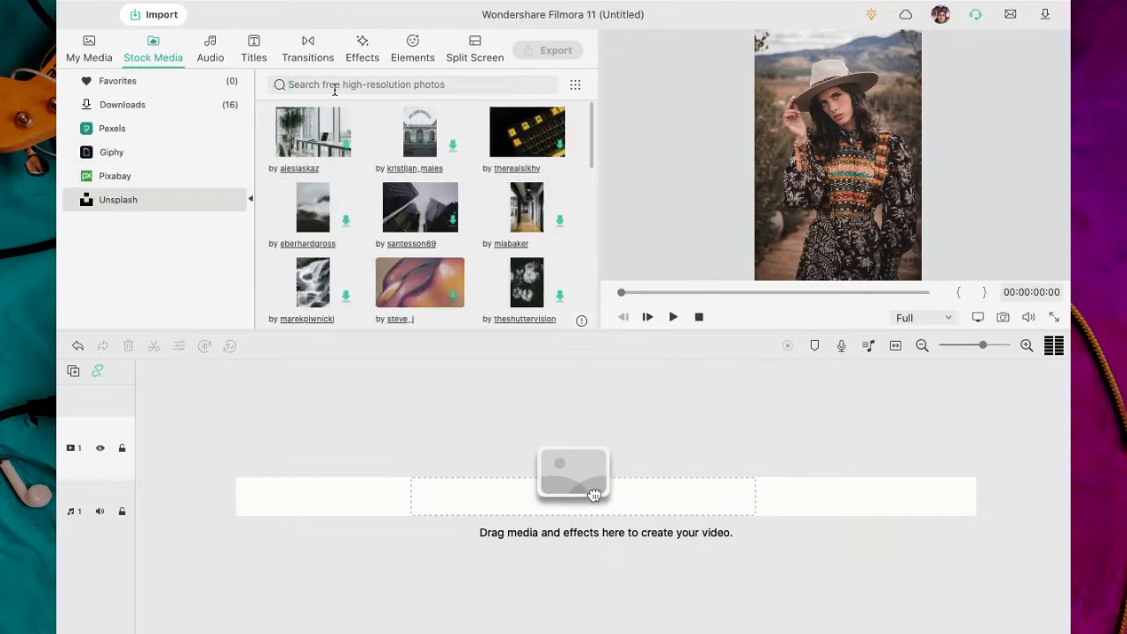
type("cit")
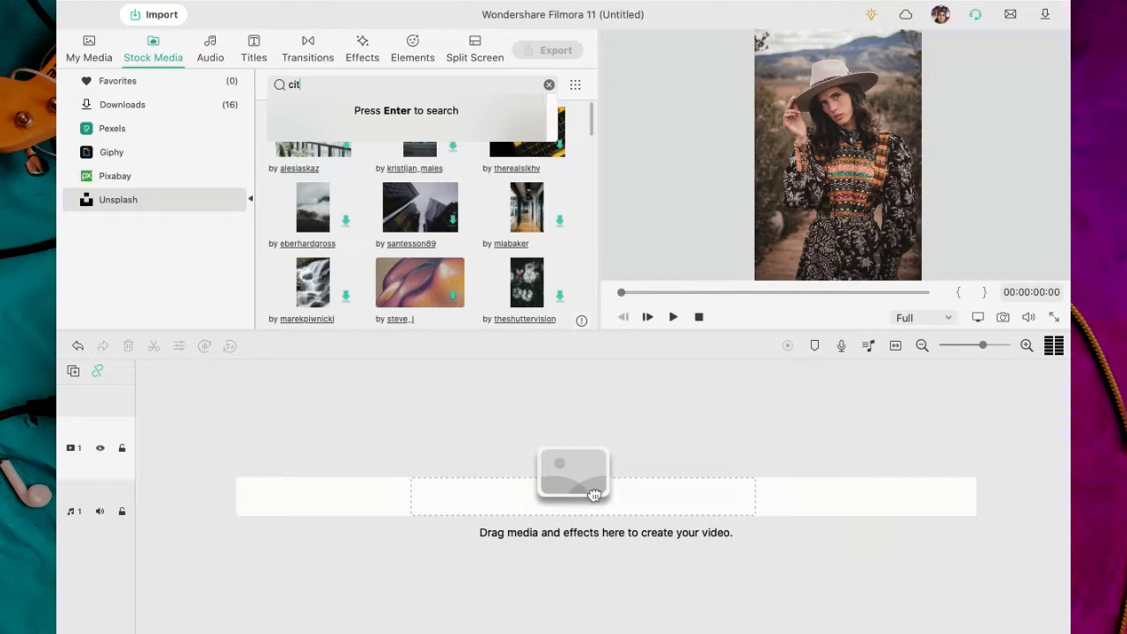
type("y")
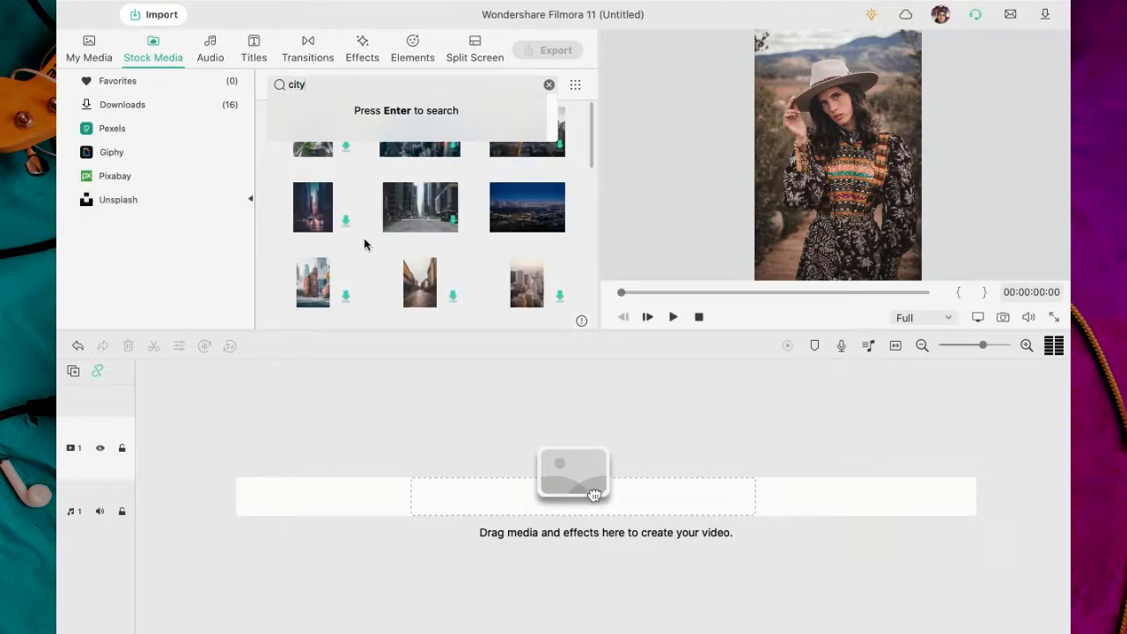
scroll("down", 3)
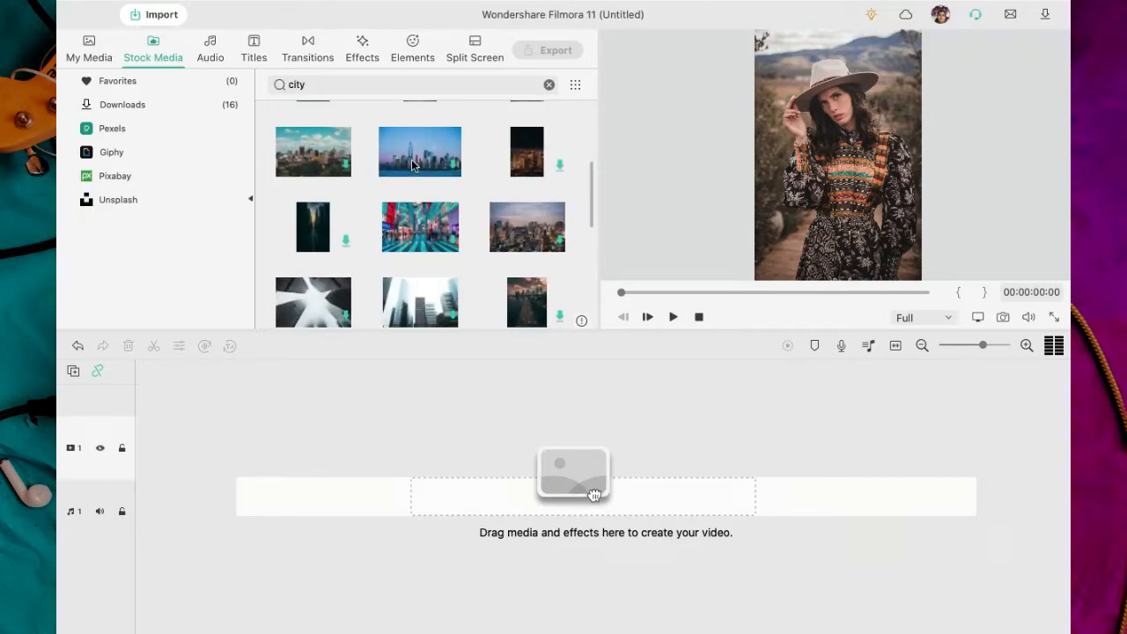
left_click(419, 152)
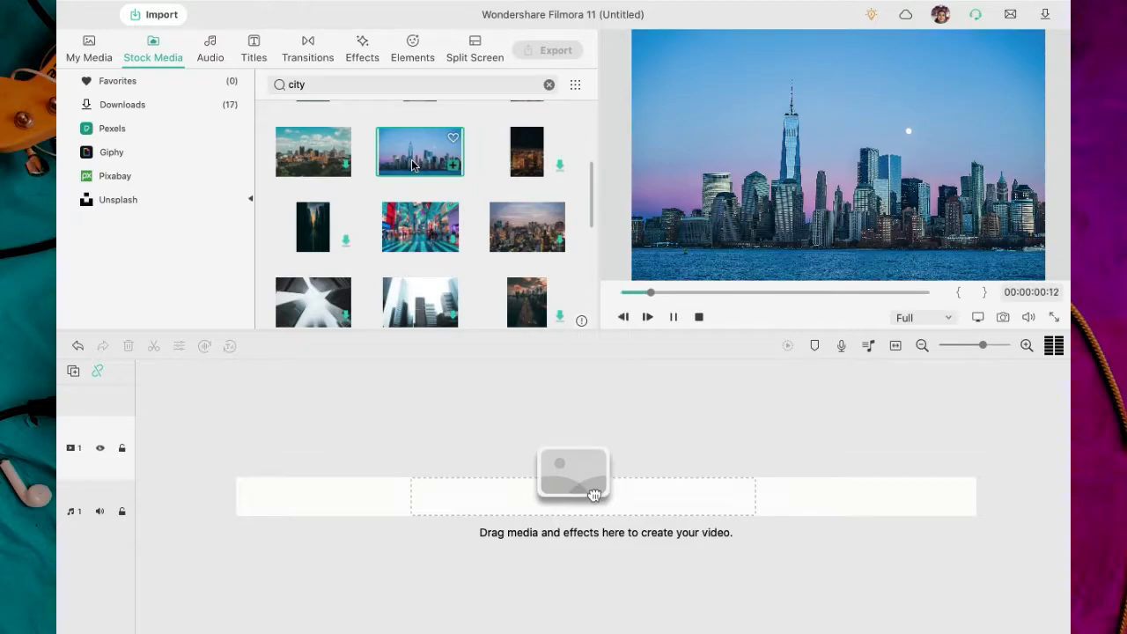
- Search Pixabay for 'city' to bring up city video results
scroll("down", 3)
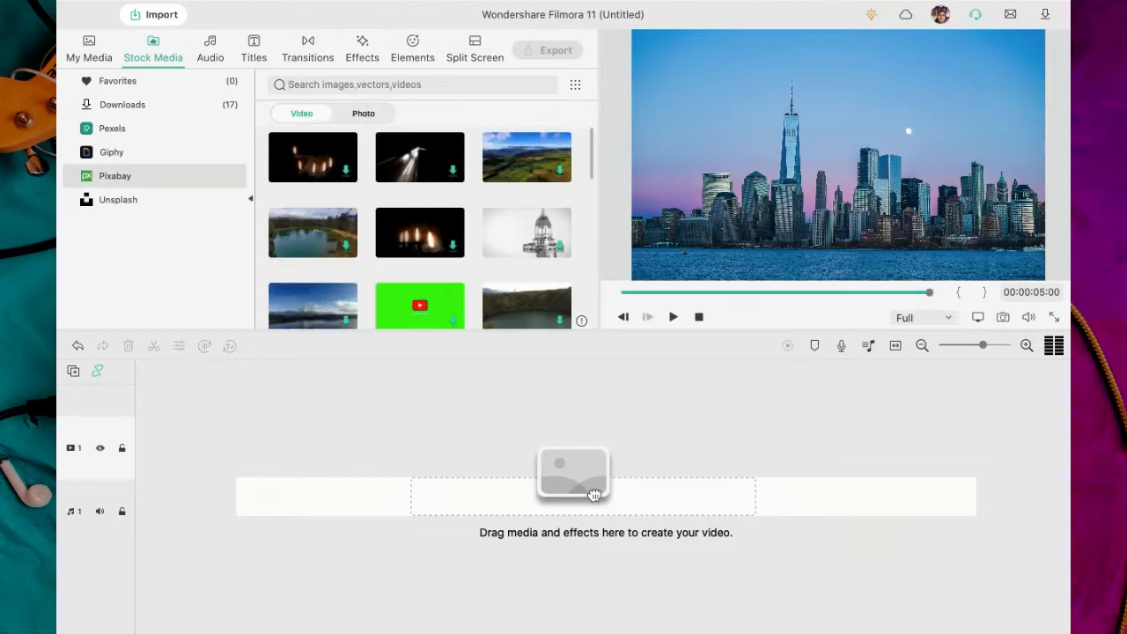
type("city")
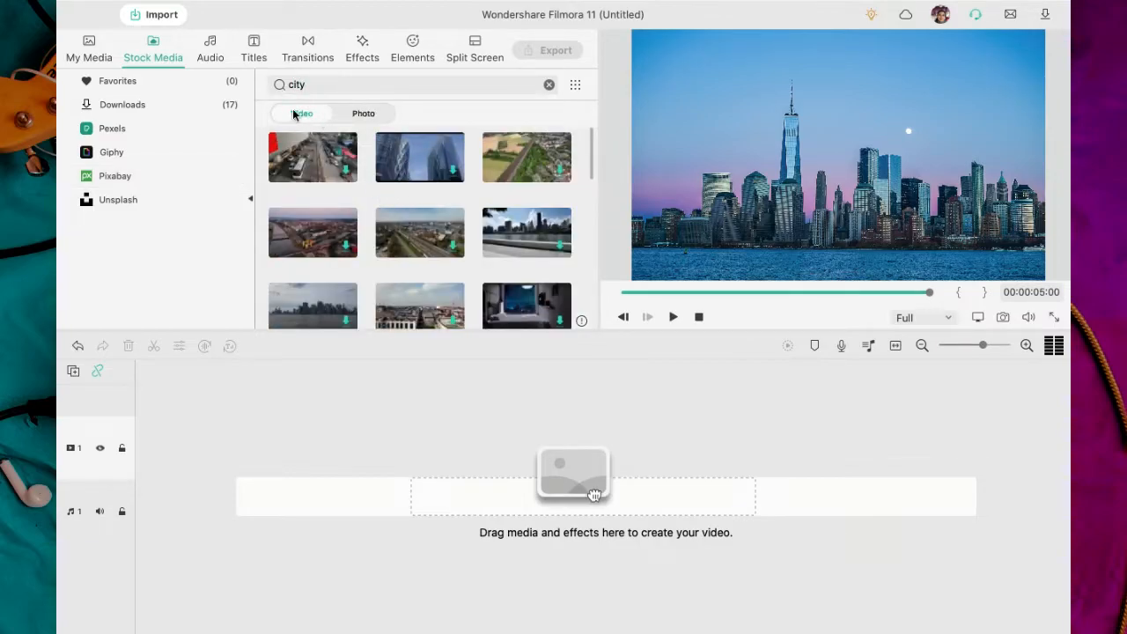
- Show Pixabay photo results for 'mountain' and browse to the pink-lit snowy mountain photo
left_click(363, 112)
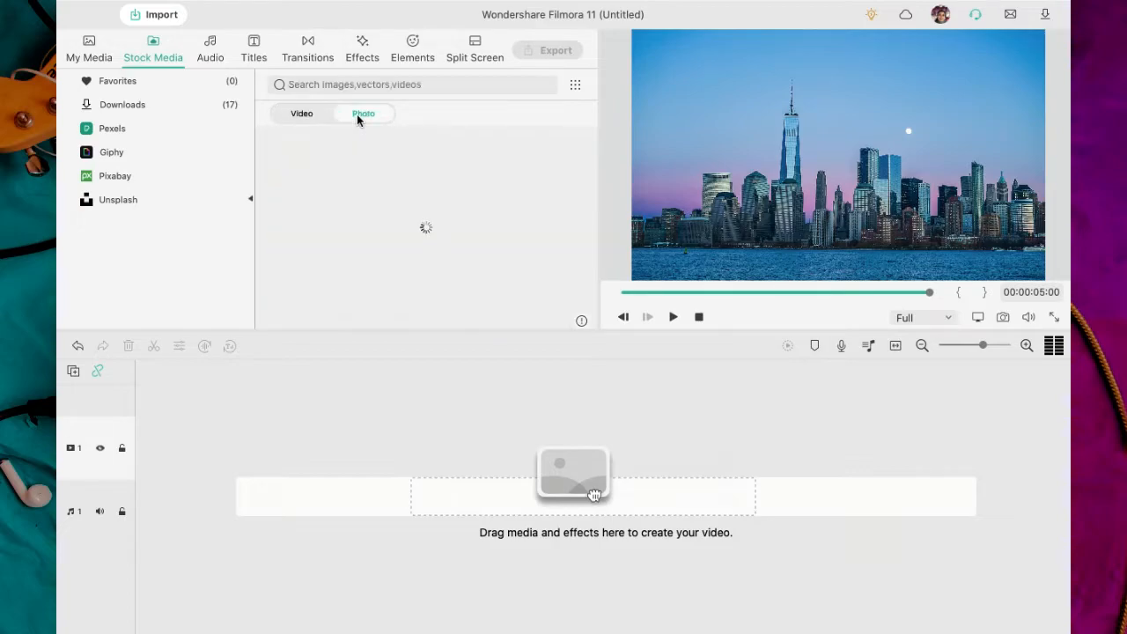
type("mountain")
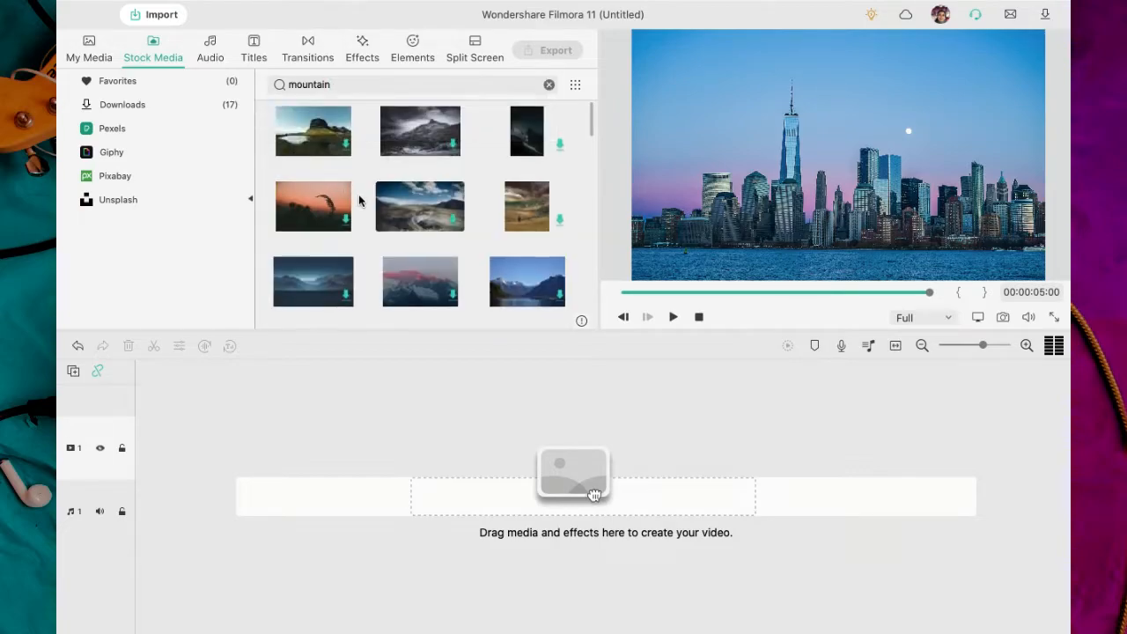
scroll("down", 3)
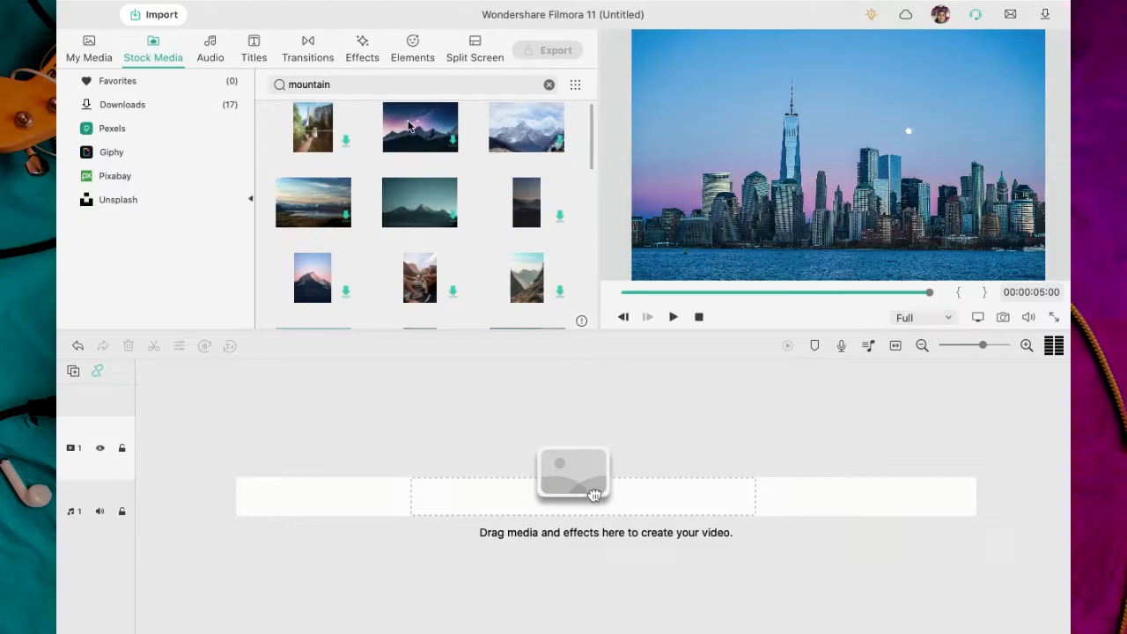
scroll("down", 3)
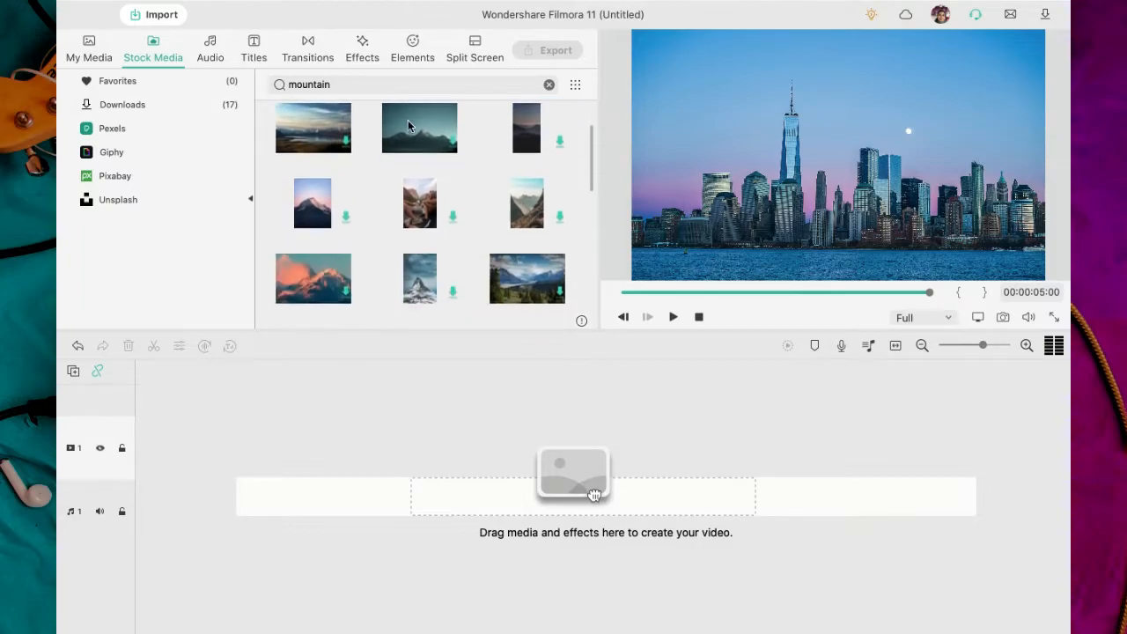
scroll("down", 3)
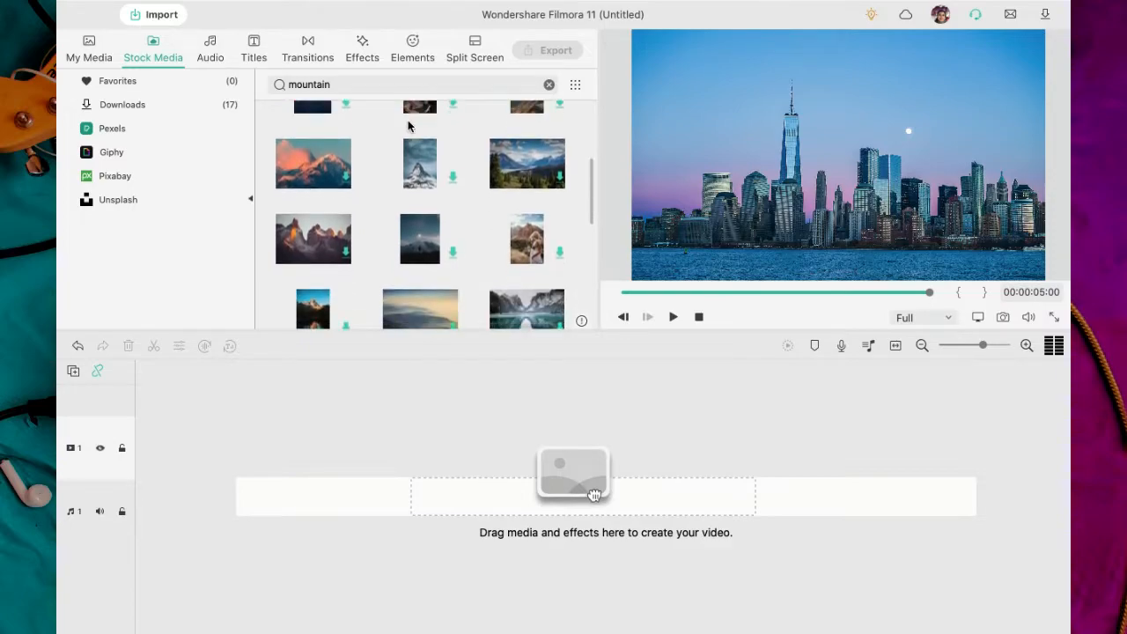
scroll("down", 3)
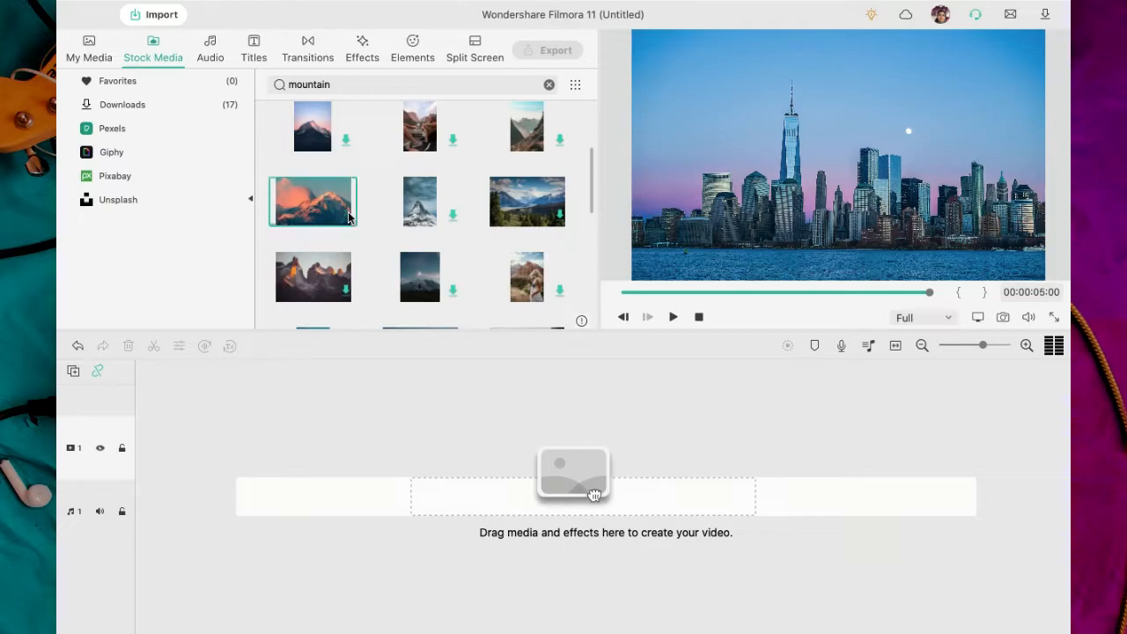
mouse_move(335, 215)
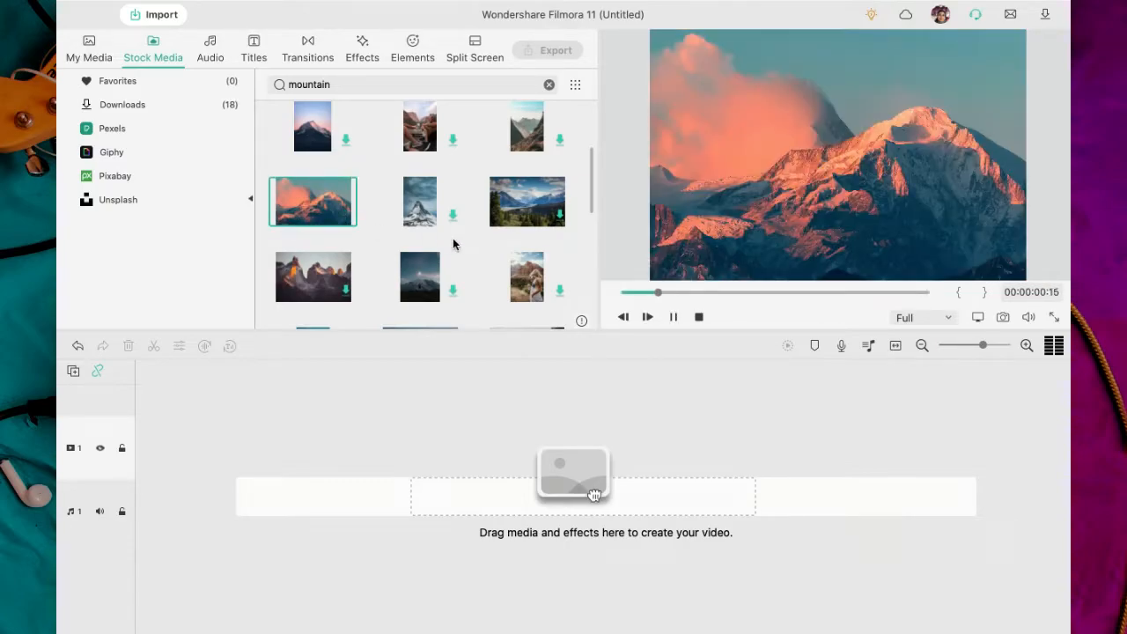
- Place the mountain photo on the video track and return to My Media
left_click_drag(314, 201, 183, 448)
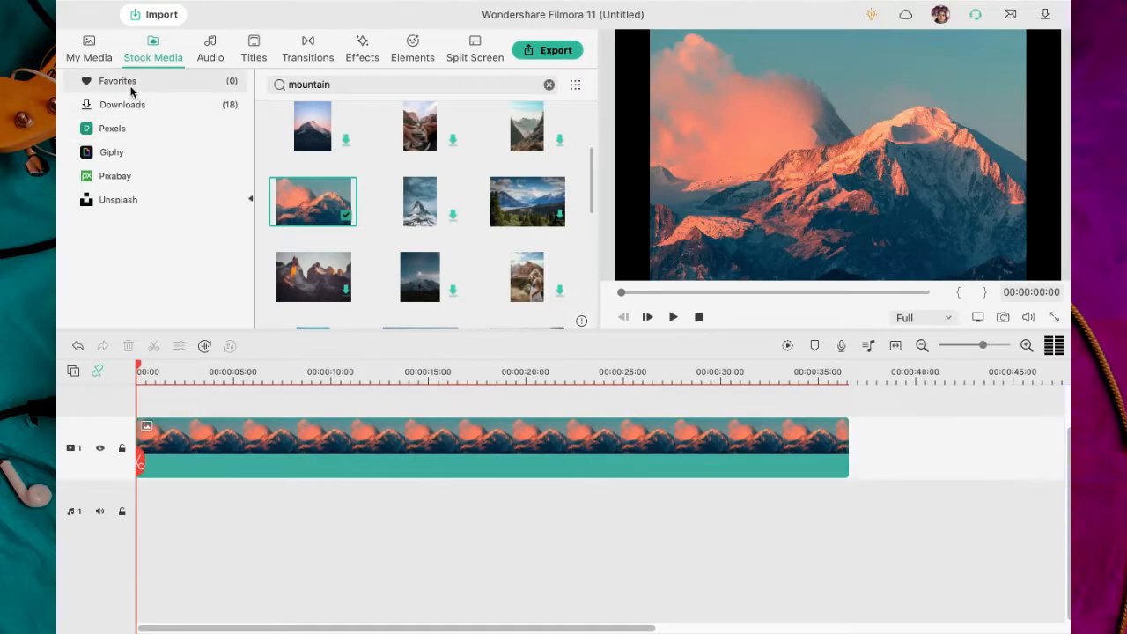
left_click(88, 49)
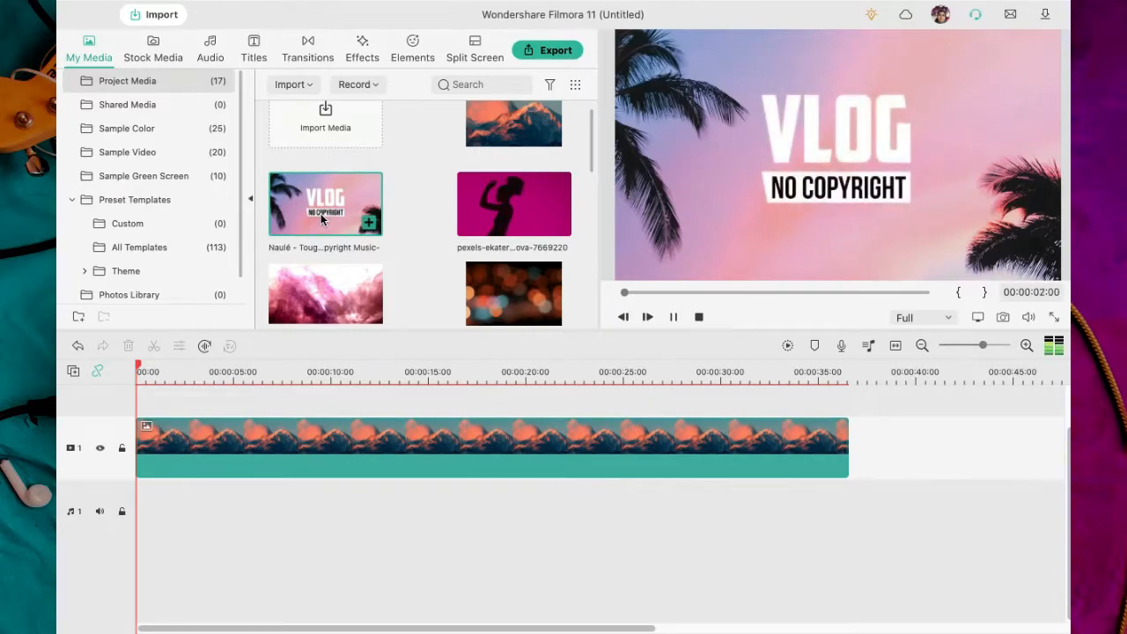
- Add the Vlog music clip after the photo and detach its audio onto a separate track
left_click(648, 317)
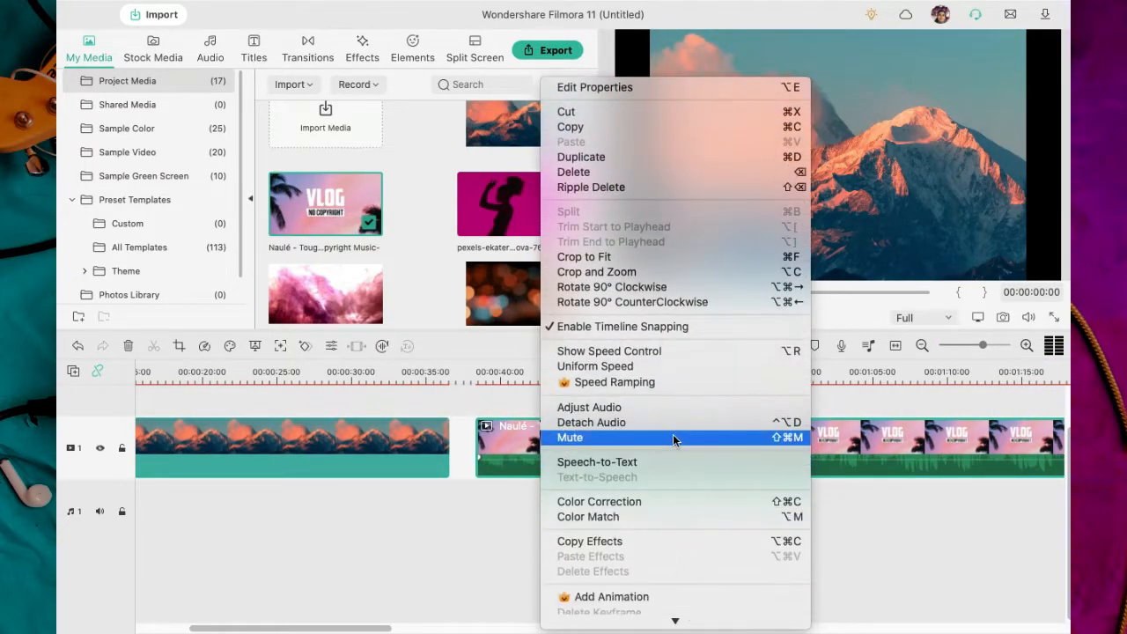
left_click(592, 423)
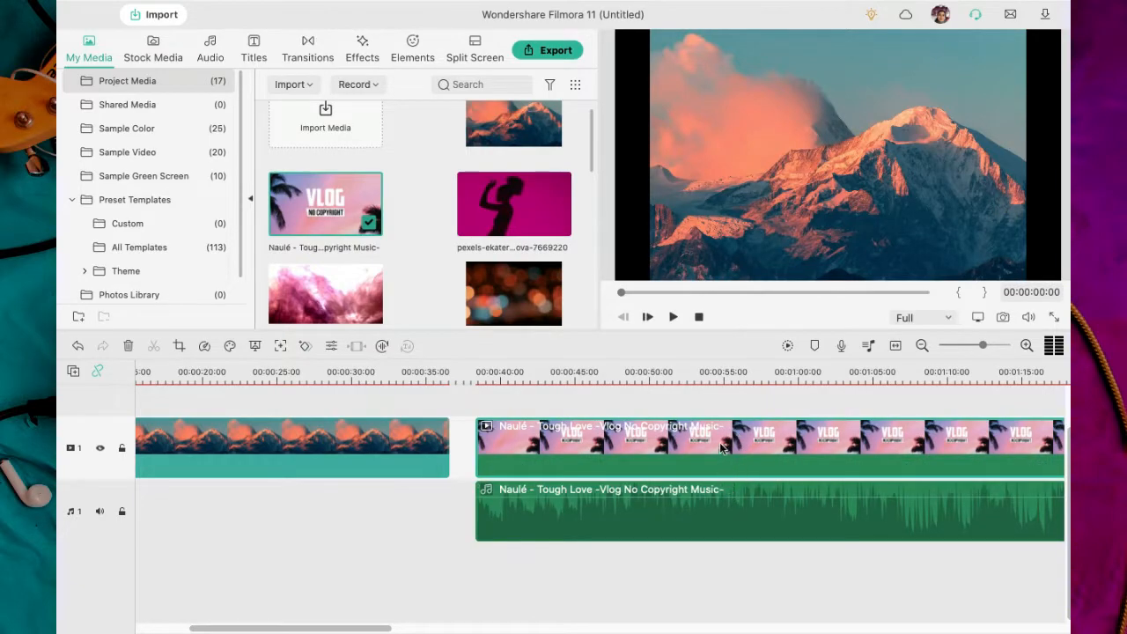
mouse_move(704, 458)
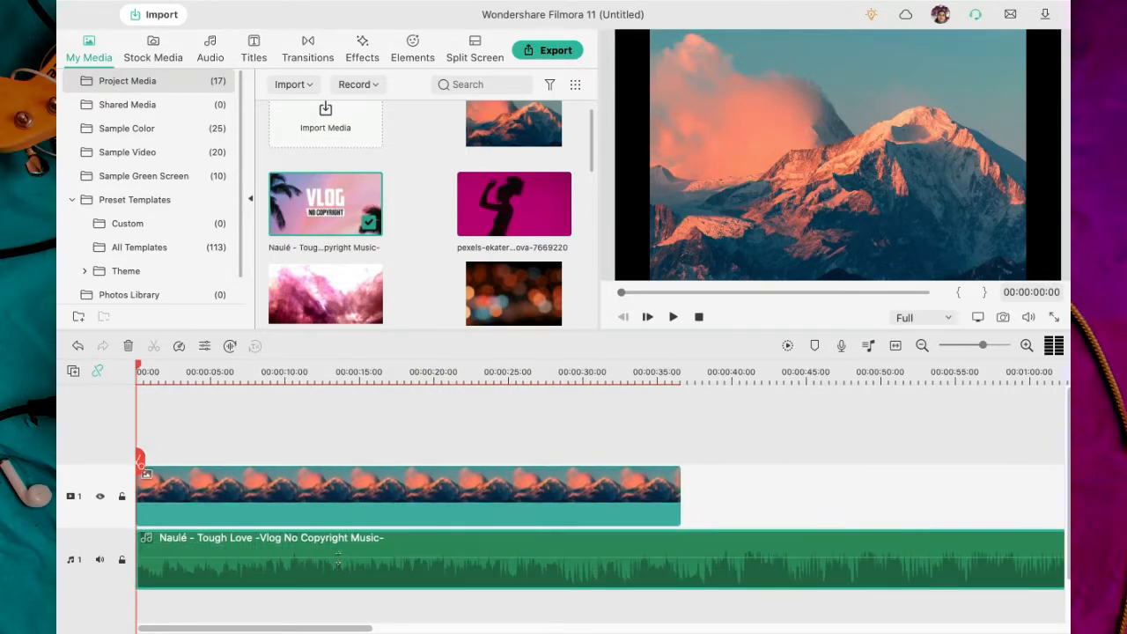
- From Stock Media Downloads, layer the woman's portrait above the mountain and stretch it across the timeline
left_click(152, 40)
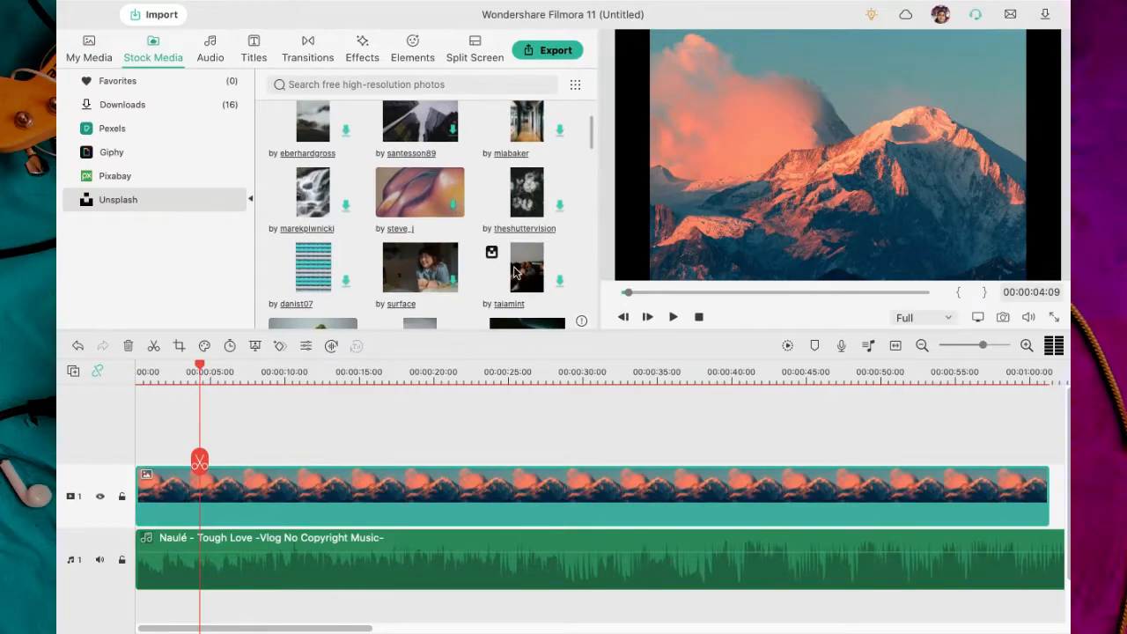
scroll("up", 3)
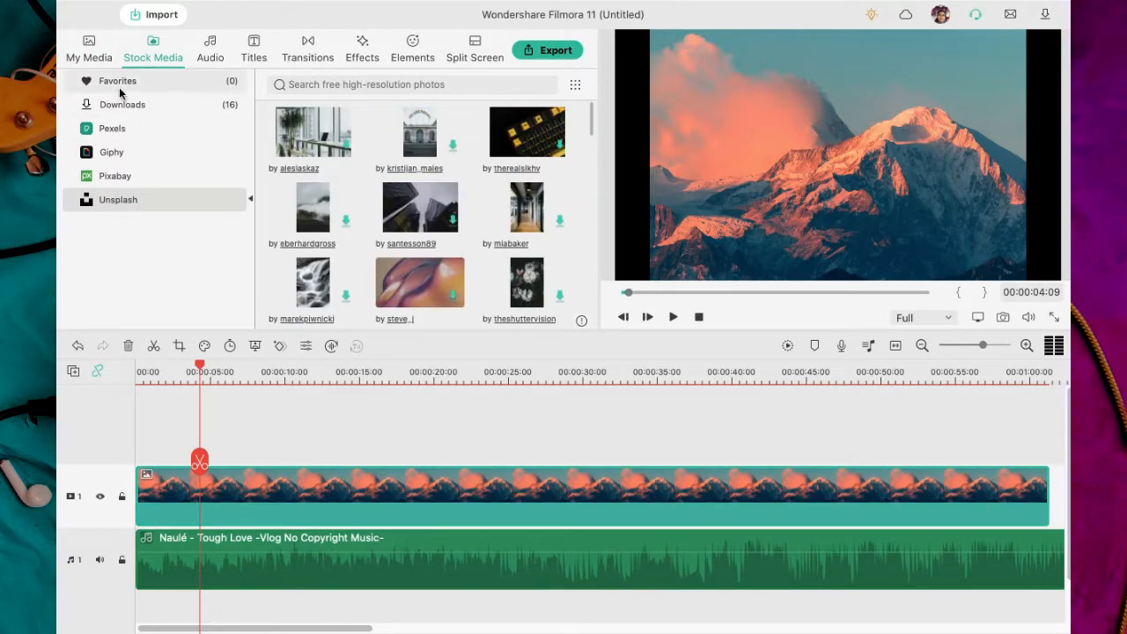
left_click(123, 103)
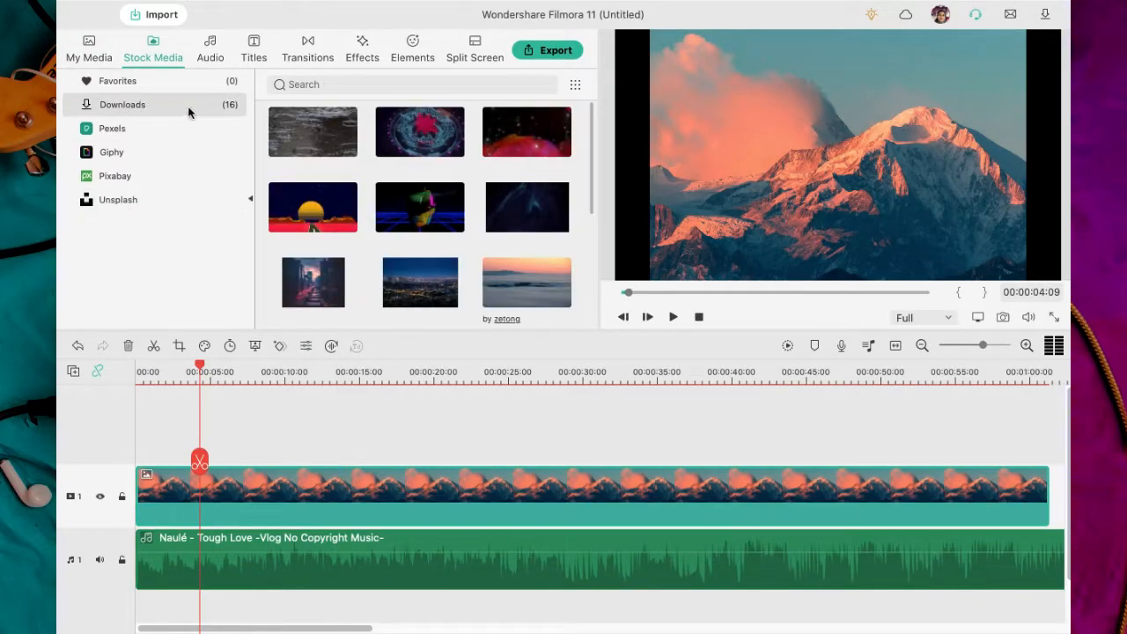
scroll("down", 3)
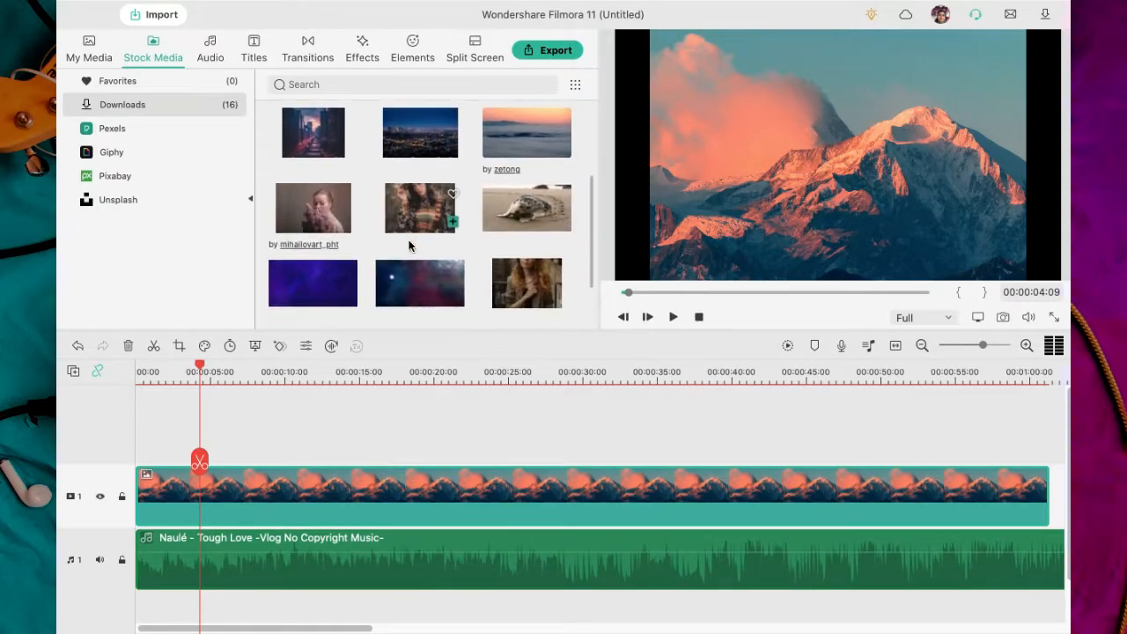
scroll("down", 3)
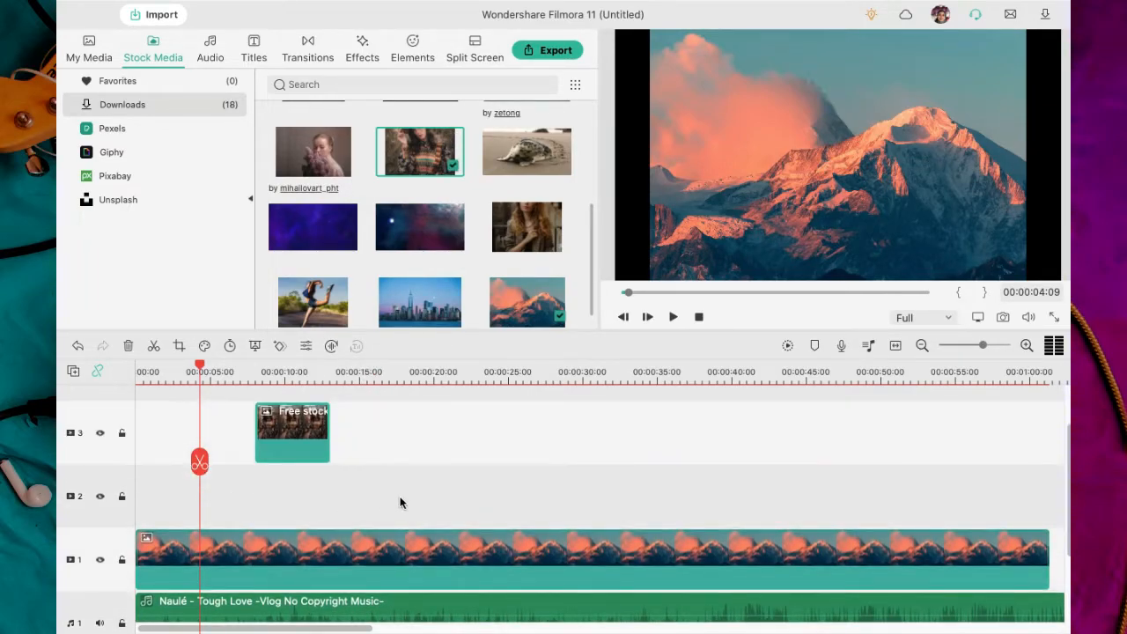
left_click_drag(293, 432, 173, 432)
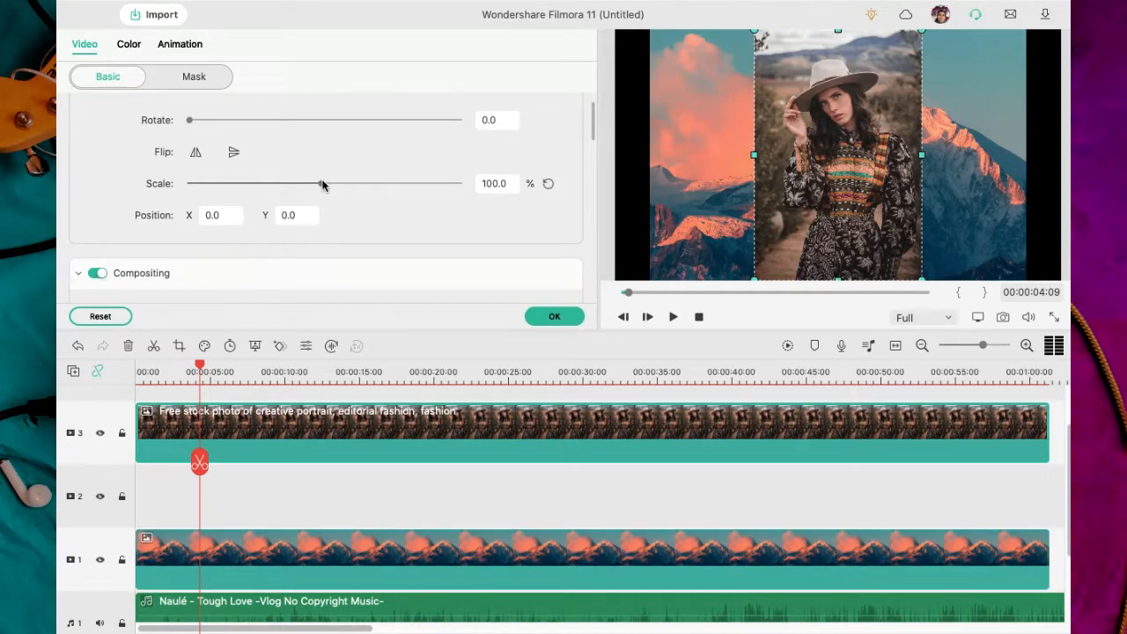
- Scale the portrait down to about 73% so the mountain shows around it
left_click_drag(324, 183, 280, 183)
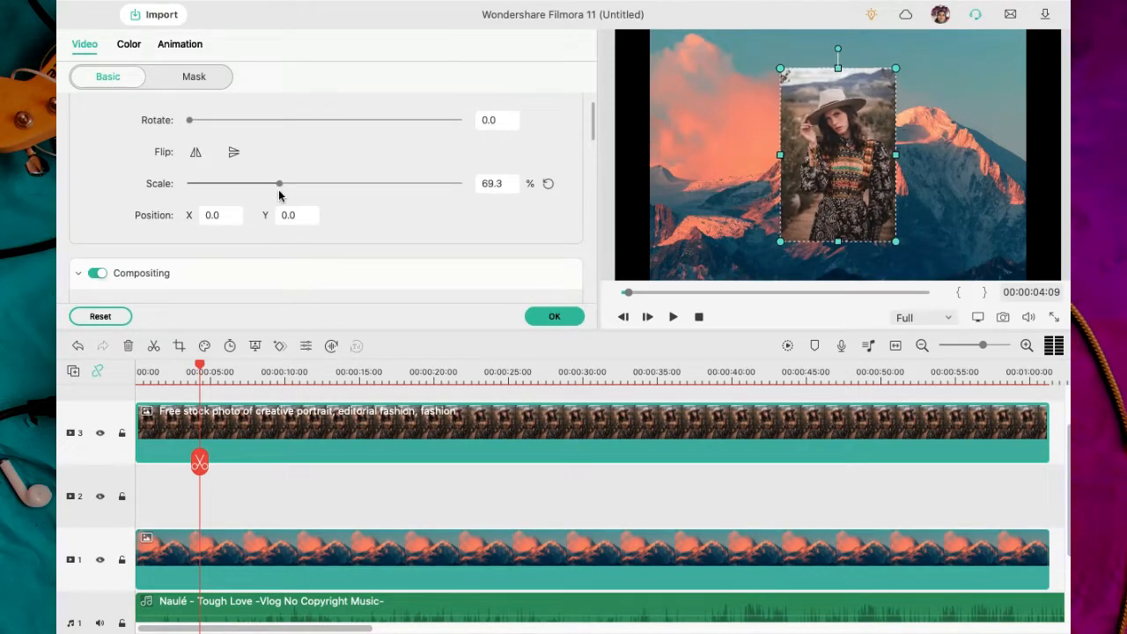
left_click_drag(278, 183, 284, 183)
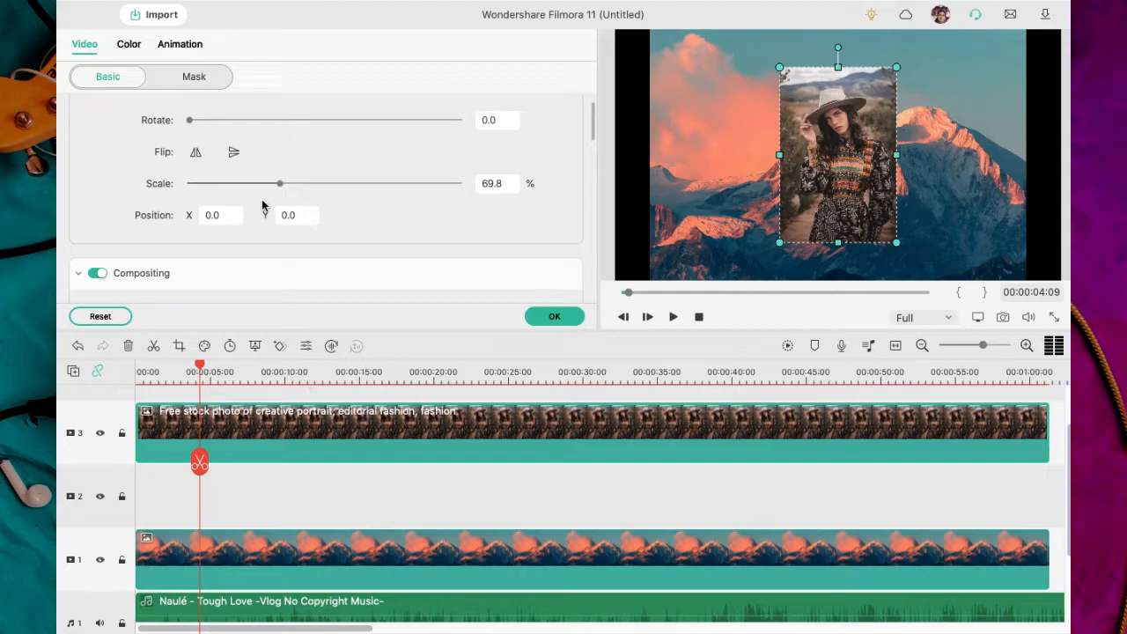
left_click_drag(257, 183, 275, 183)
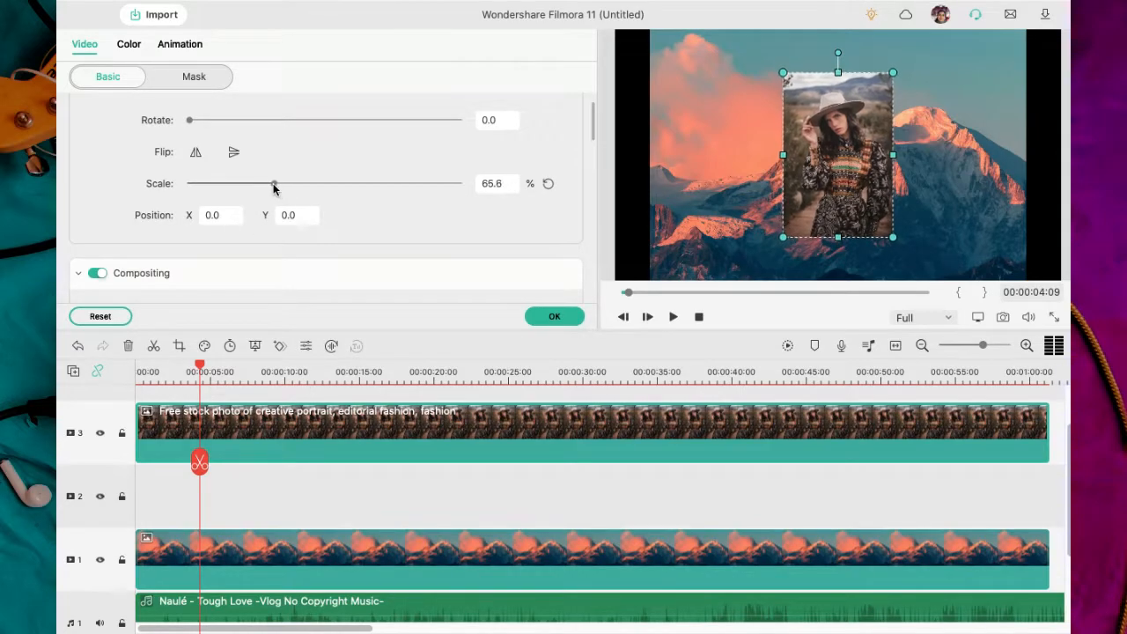
left_click_drag(275, 184, 285, 183)
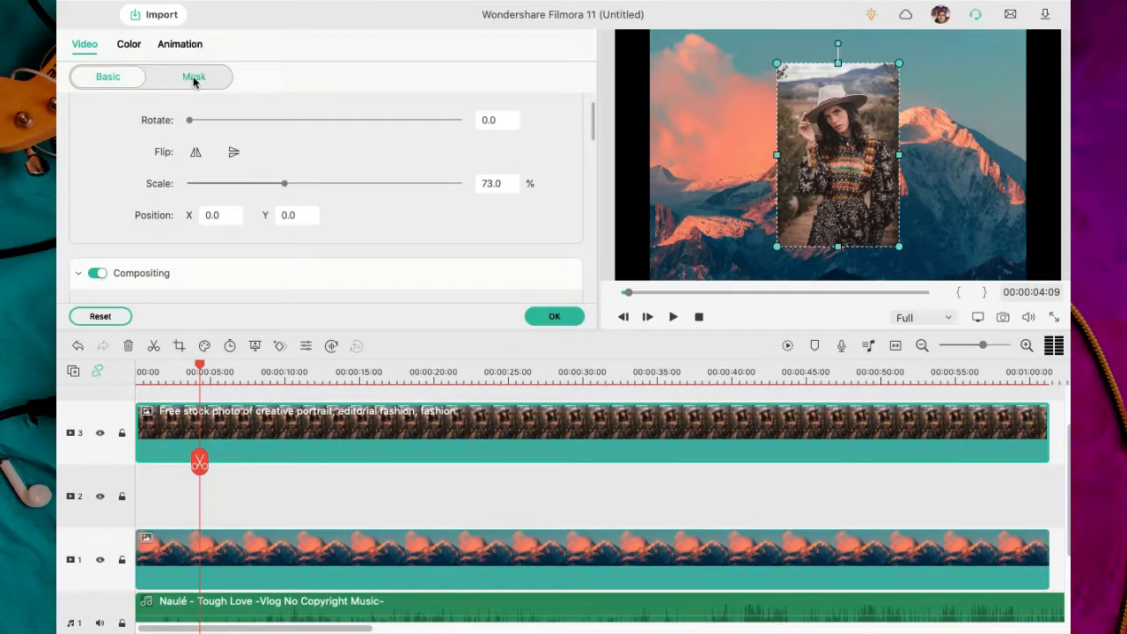
left_click(194, 77)
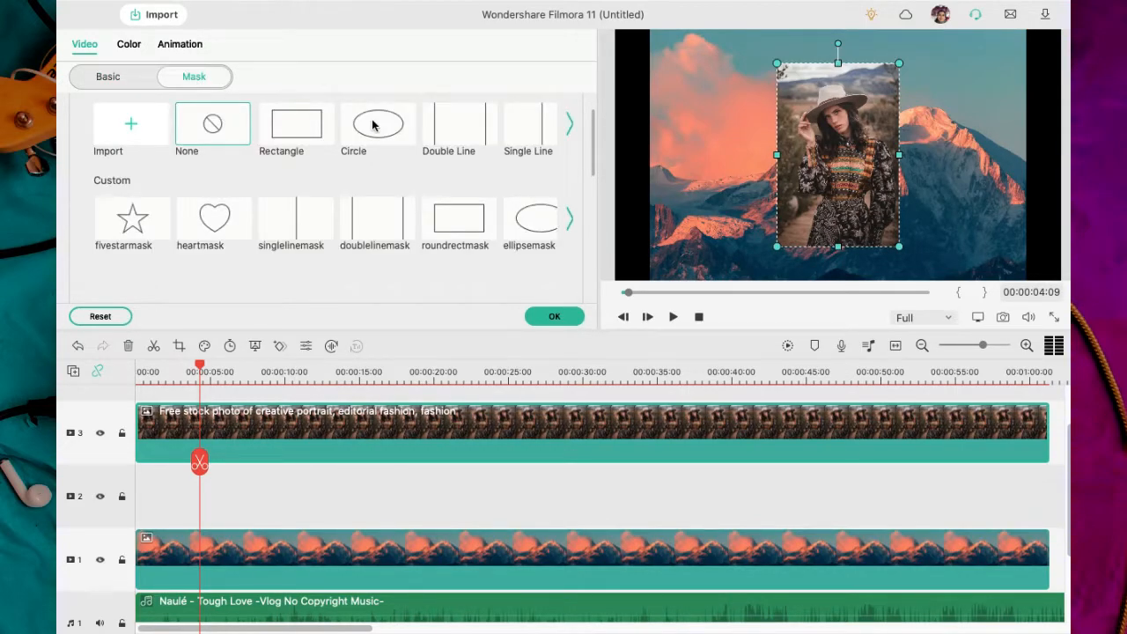
- Apply a Circle mask with Vertical 50 and Scale 58, placing the round portrait above the peak, and confirm
left_click(377, 123)
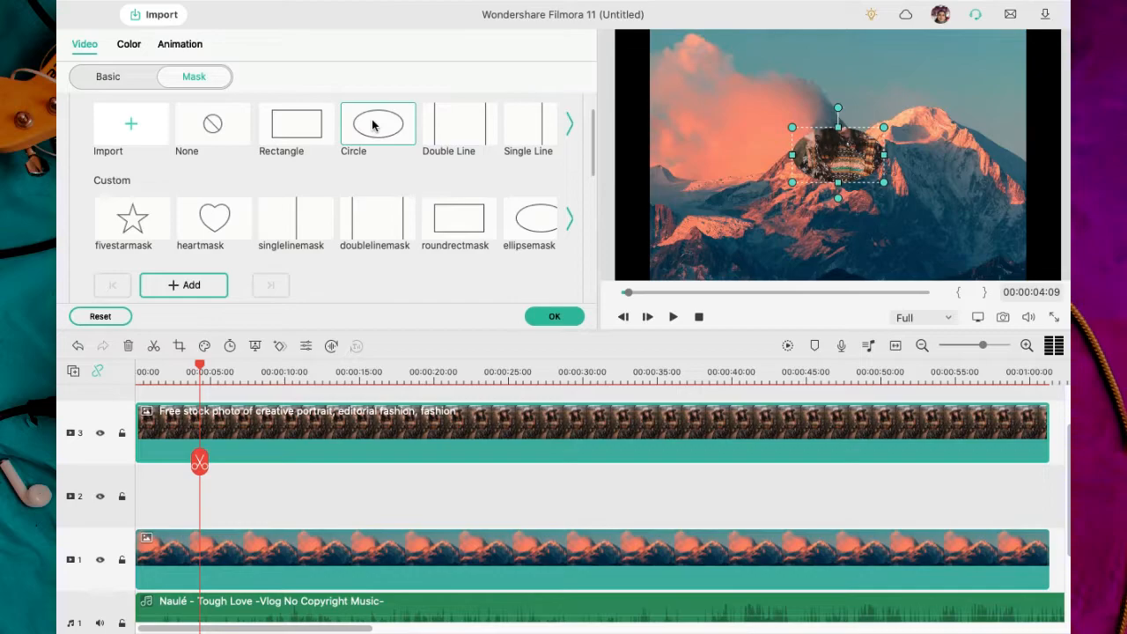
scroll("down", 3)
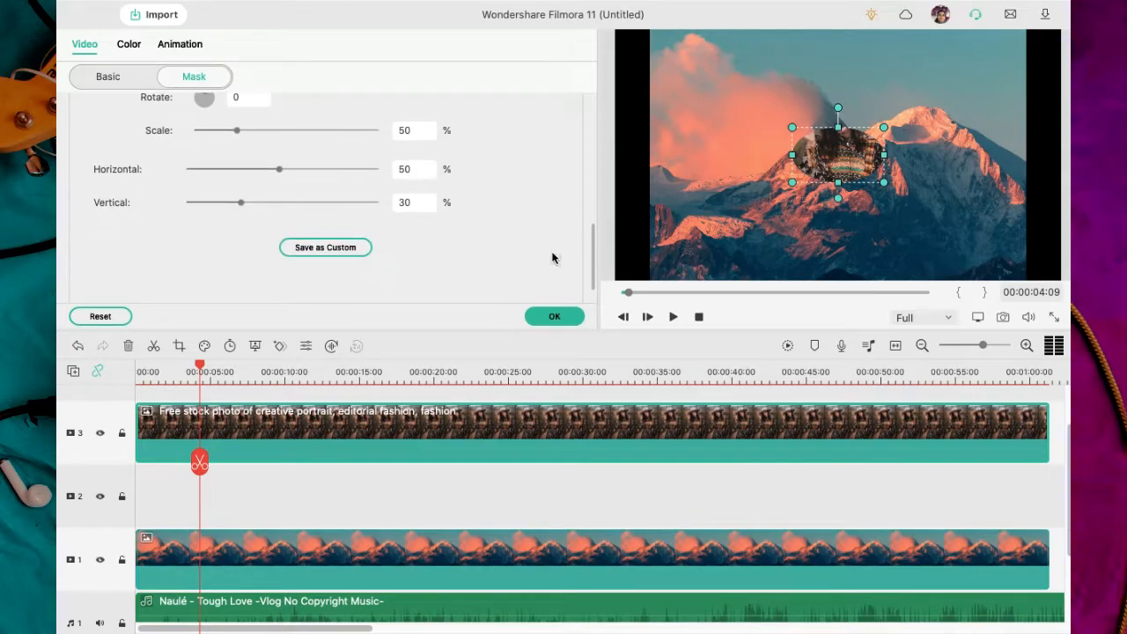
left_click(414, 202)
type("50")
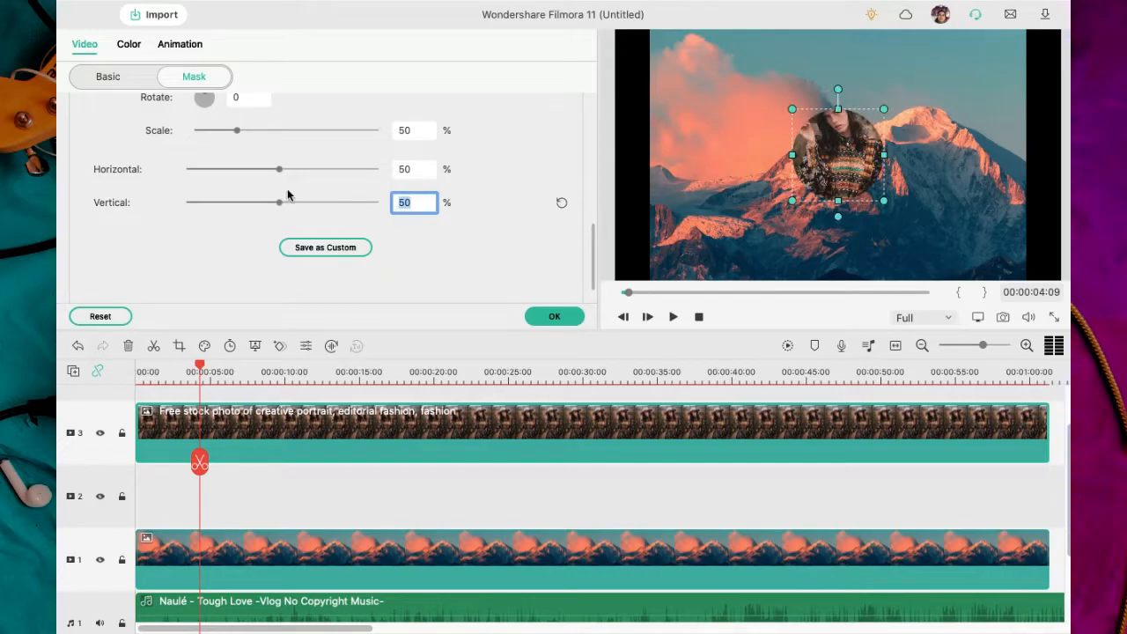
scroll("up", 3)
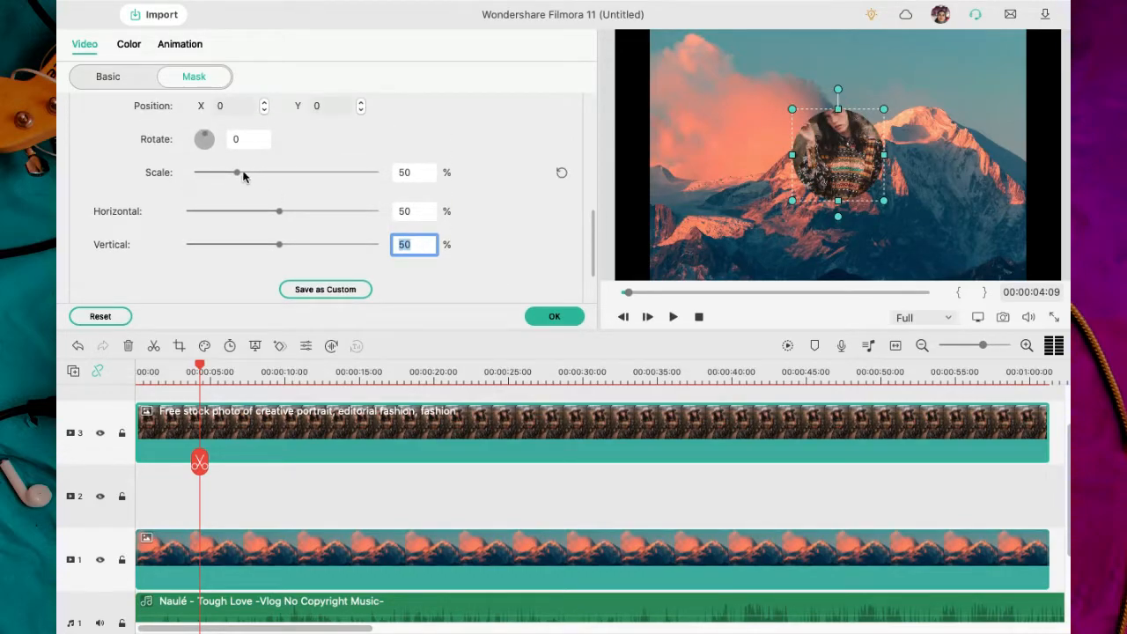
left_click_drag(236, 173, 255, 173)
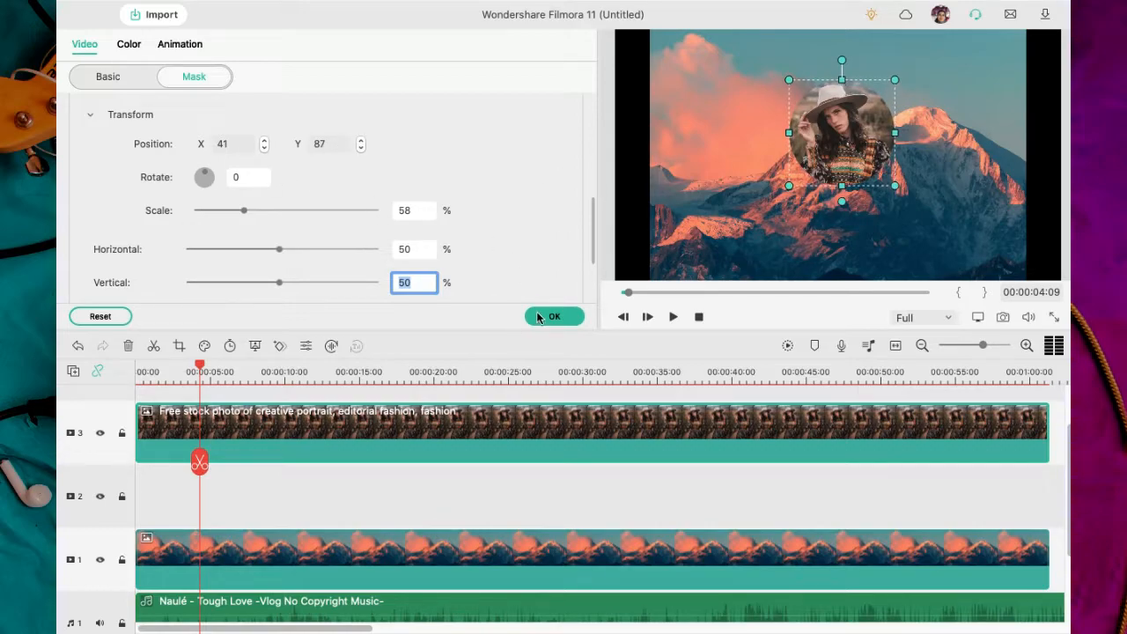
left_click(554, 317)
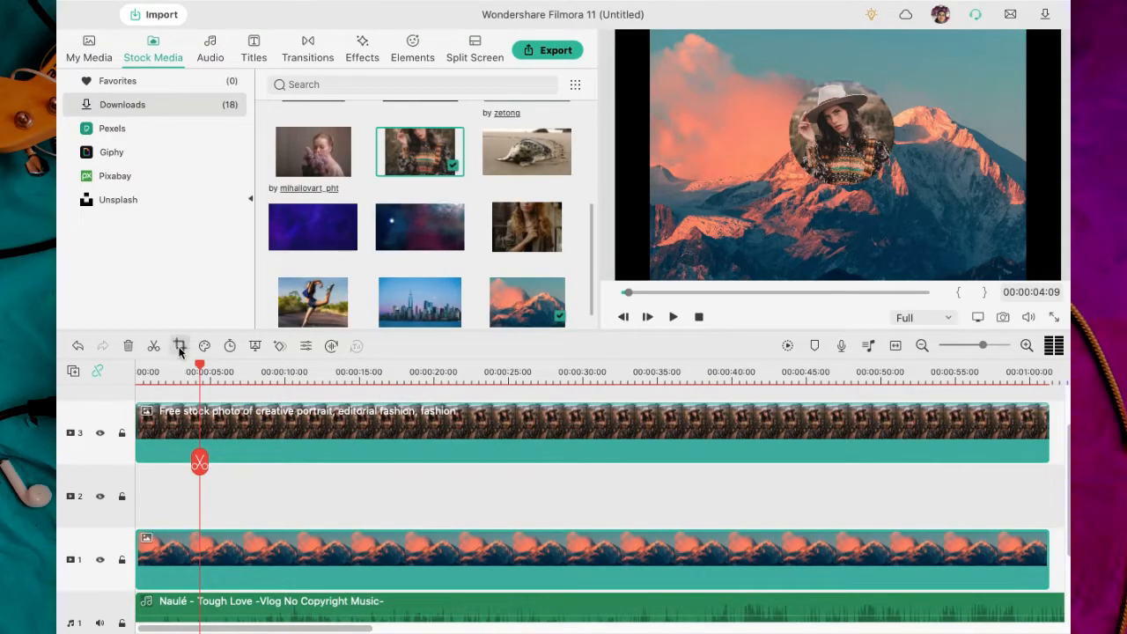
- Crop the mountain background to a 16:9 ratio so it fills the frame
left_click(179, 346)
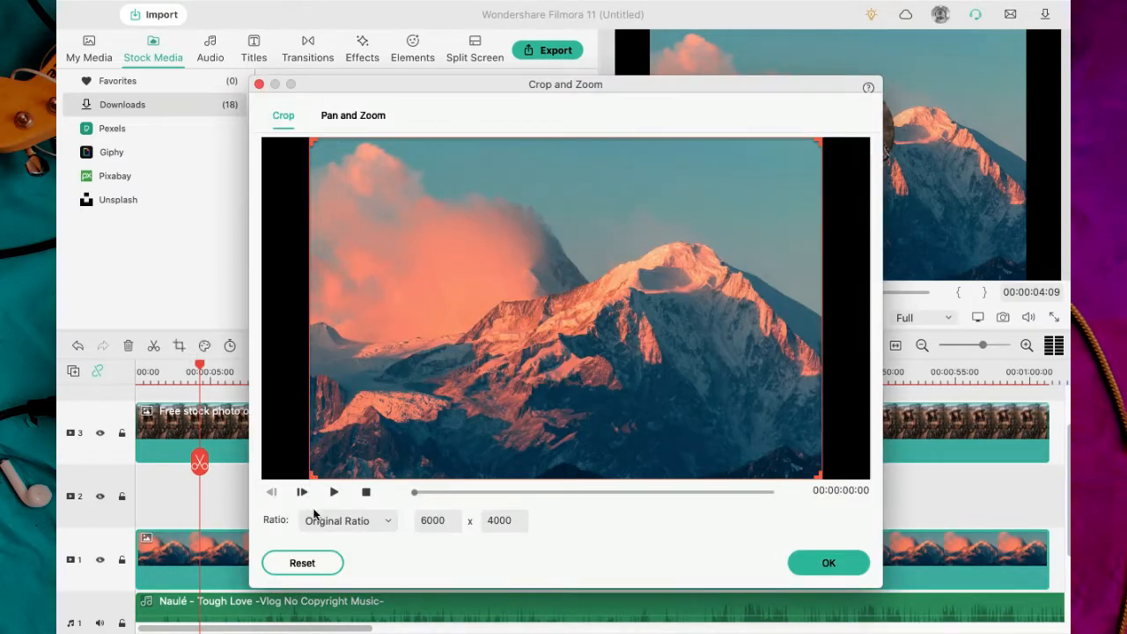
left_click(345, 521)
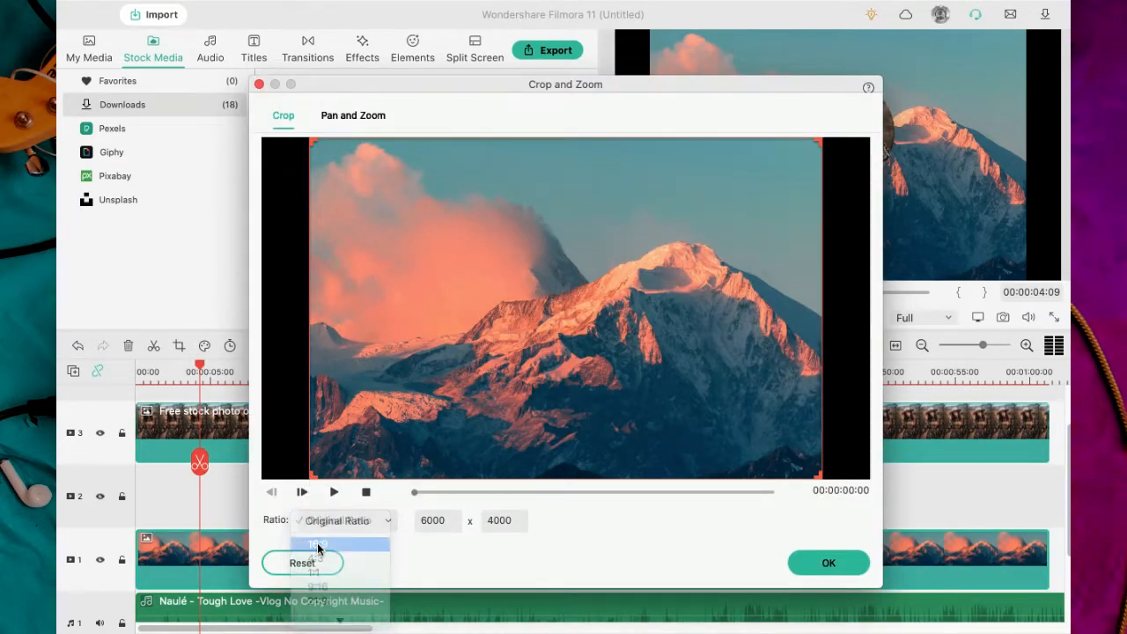
left_click(315, 542)
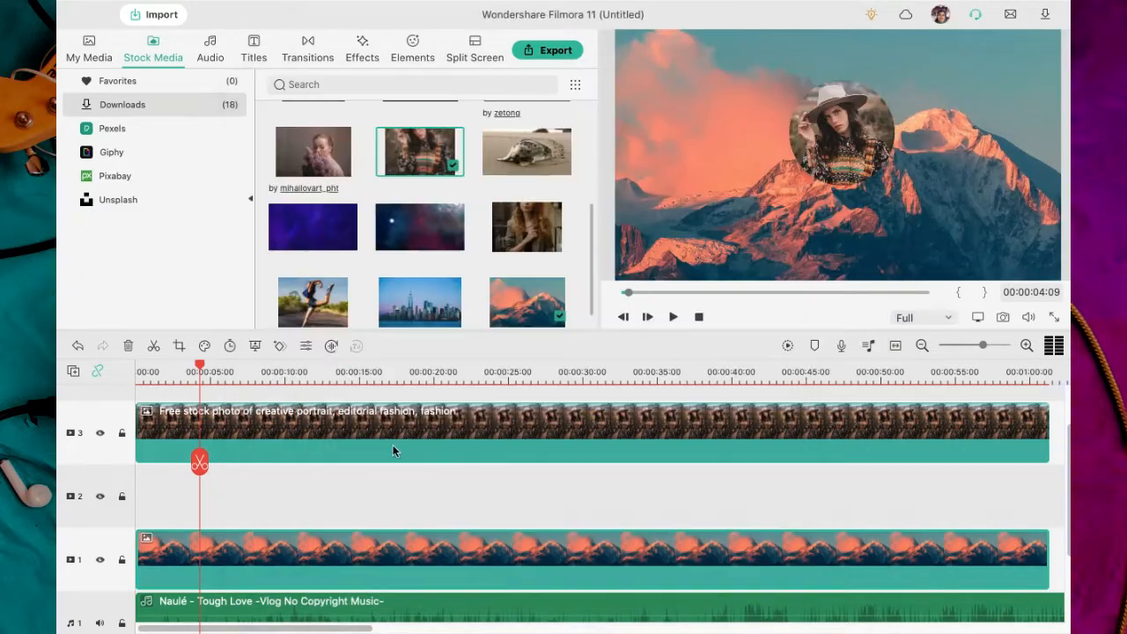
- Drag the round portrait back above the mountain peak, then go to the Effects library
left_click(842, 132)
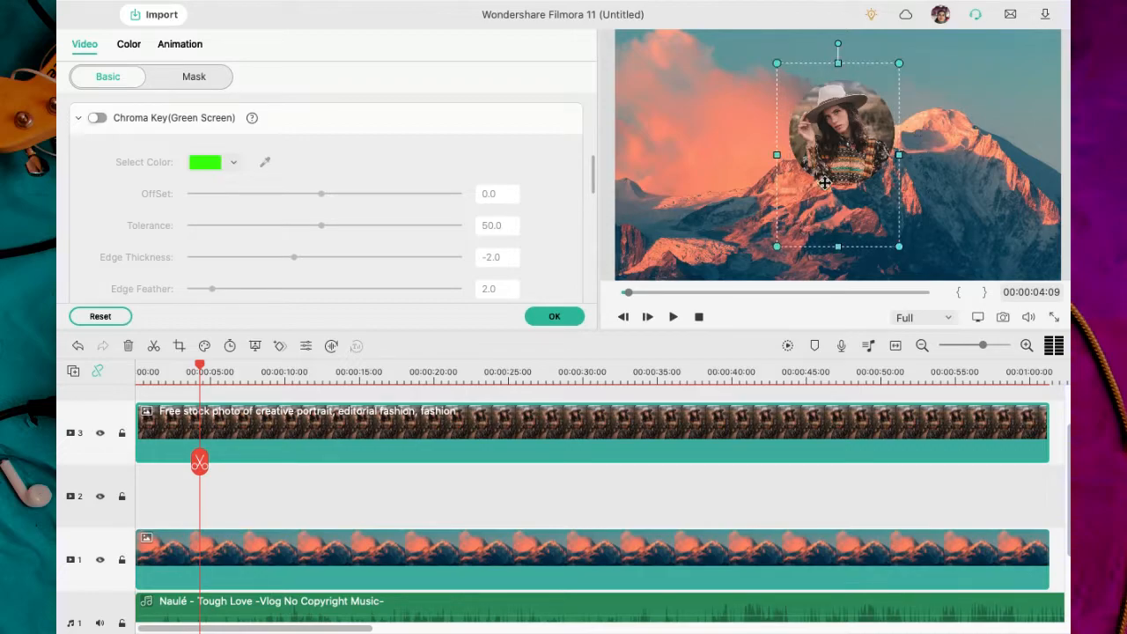
left_click(194, 77)
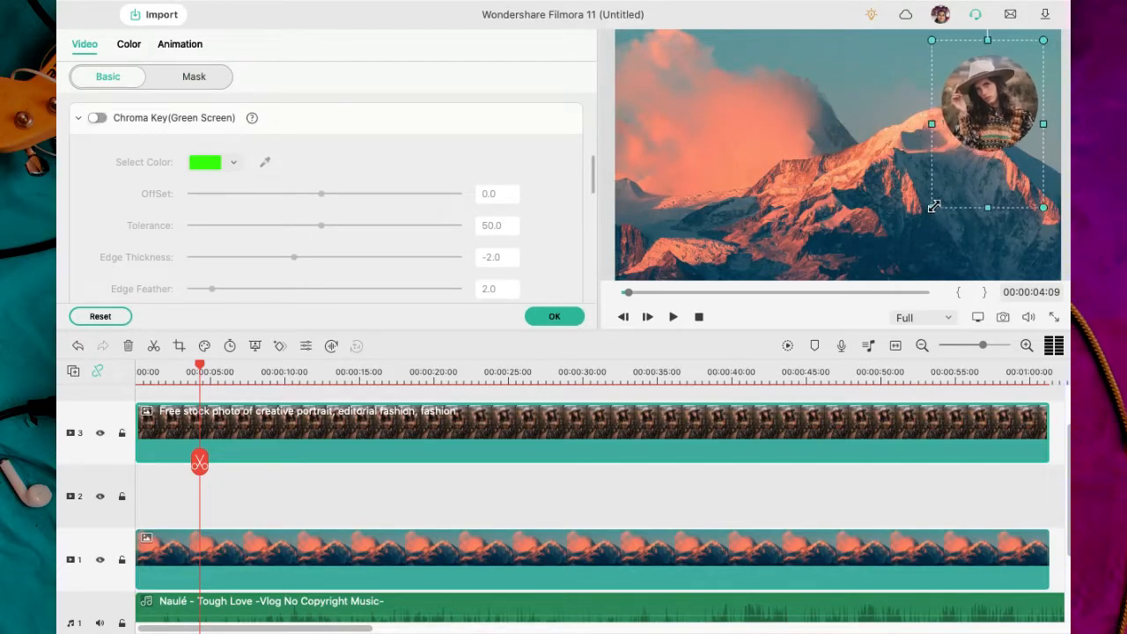
left_click_drag(988, 123, 828, 162)
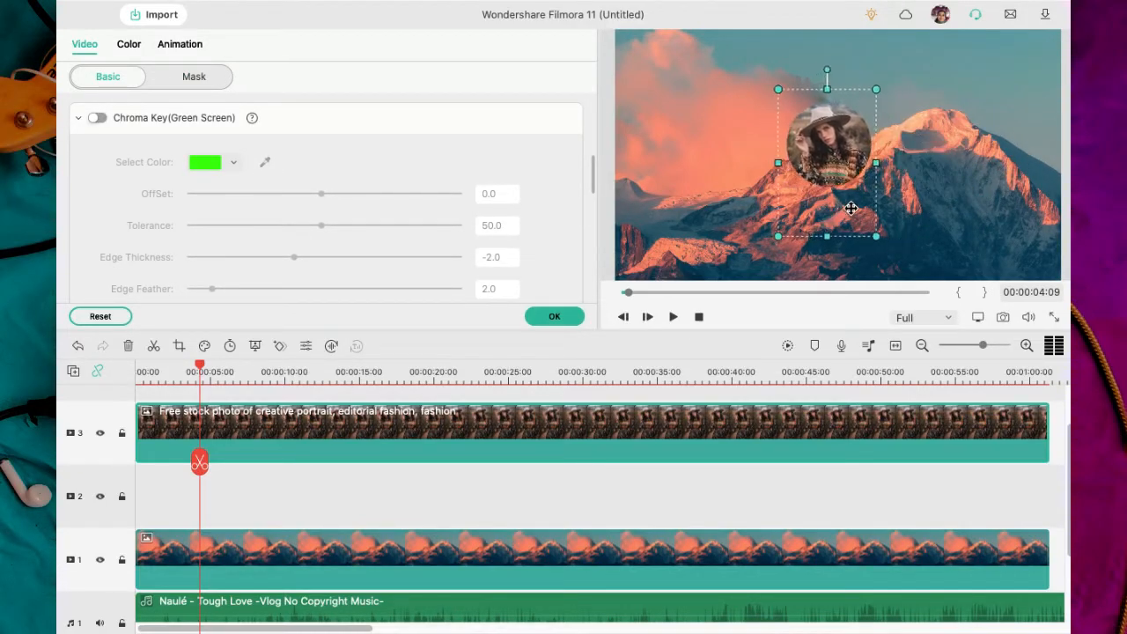
left_click(363, 44)
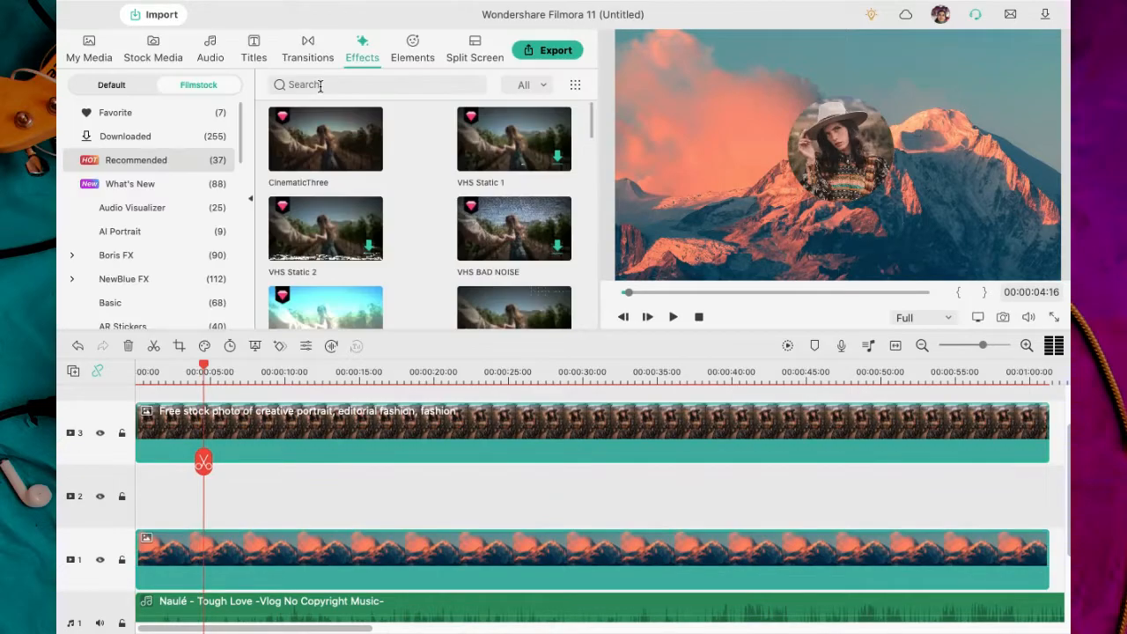
- Search the Effects library for 'snow' and preview a snow overlay
type("sn")
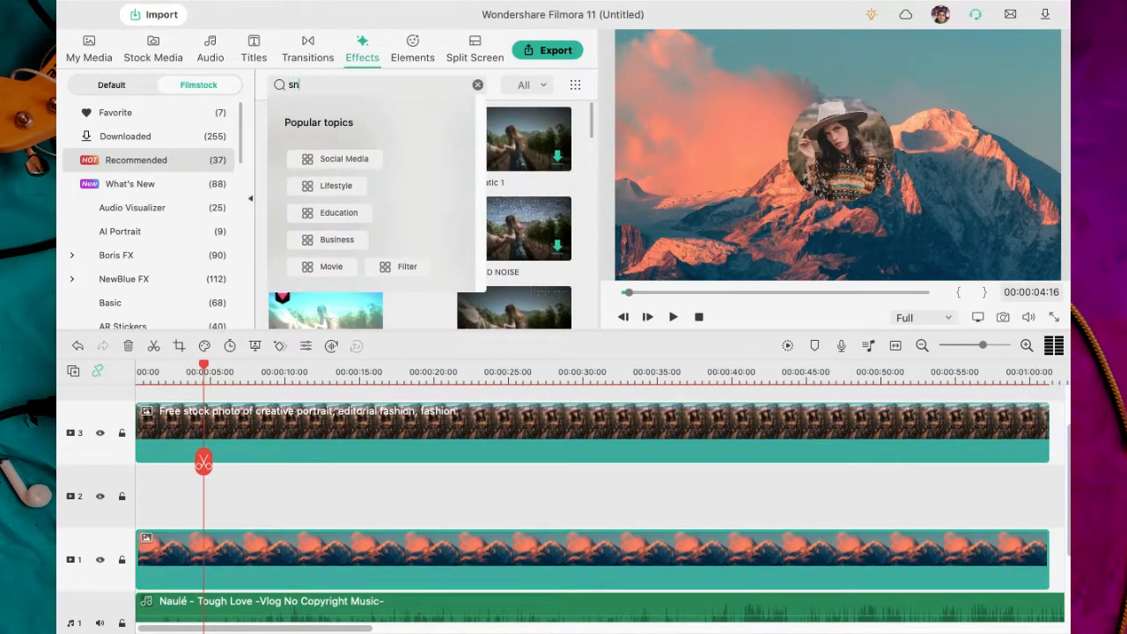
type("ow")
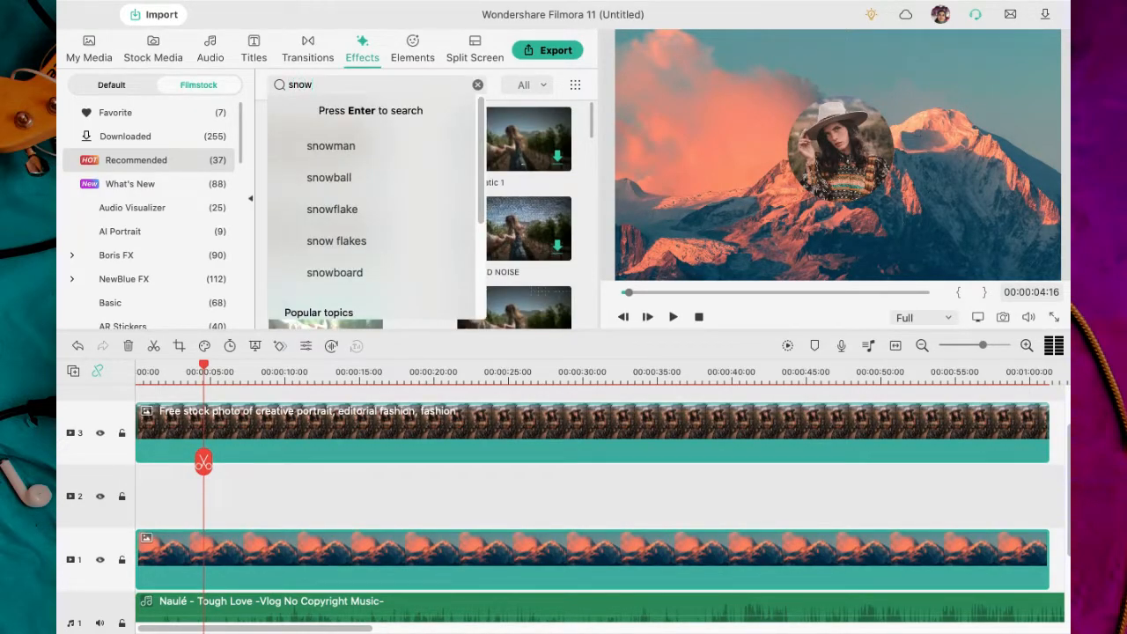
key("Return")
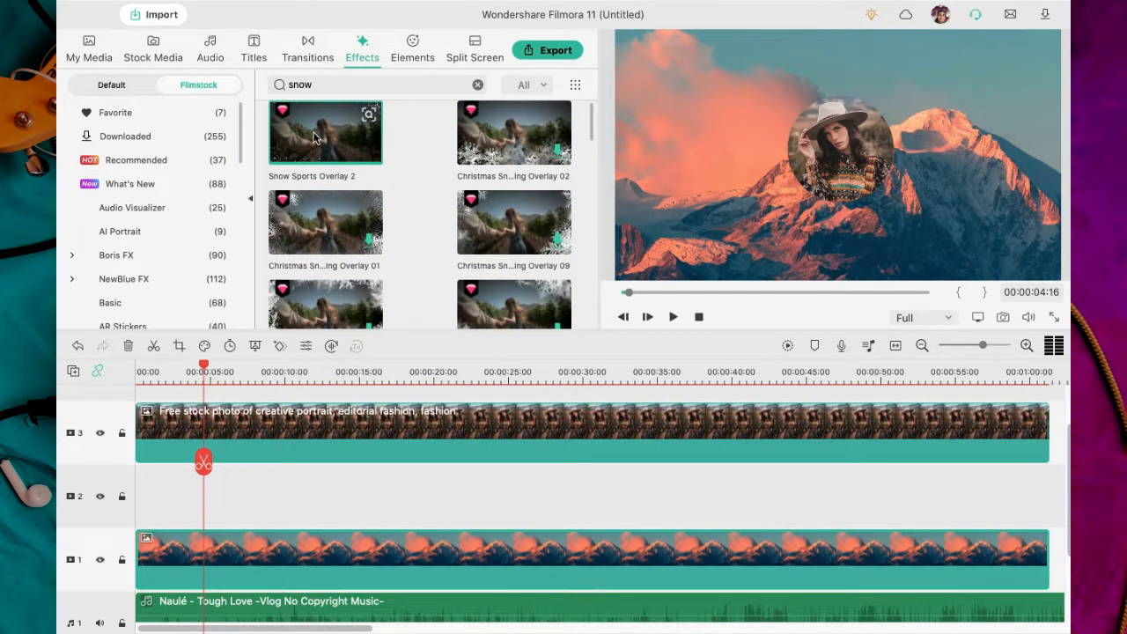
left_click(673, 317)
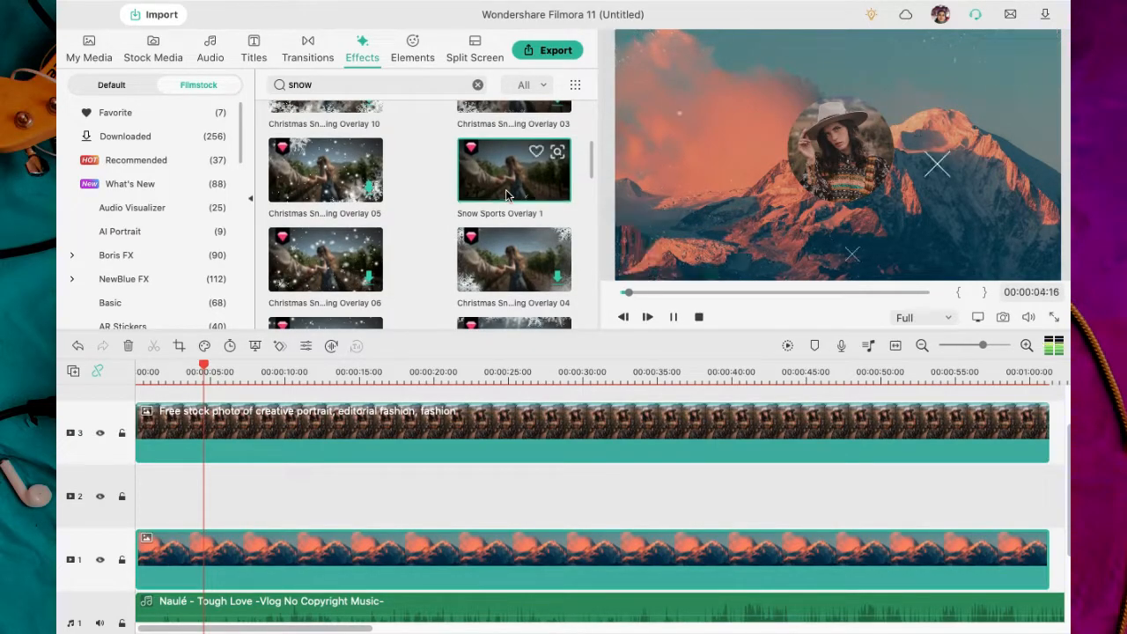
- Add Cinematic Filters Pack Overlay 08 as a snowfall layer on track 2 over the mountain scene
scroll("down", 3)
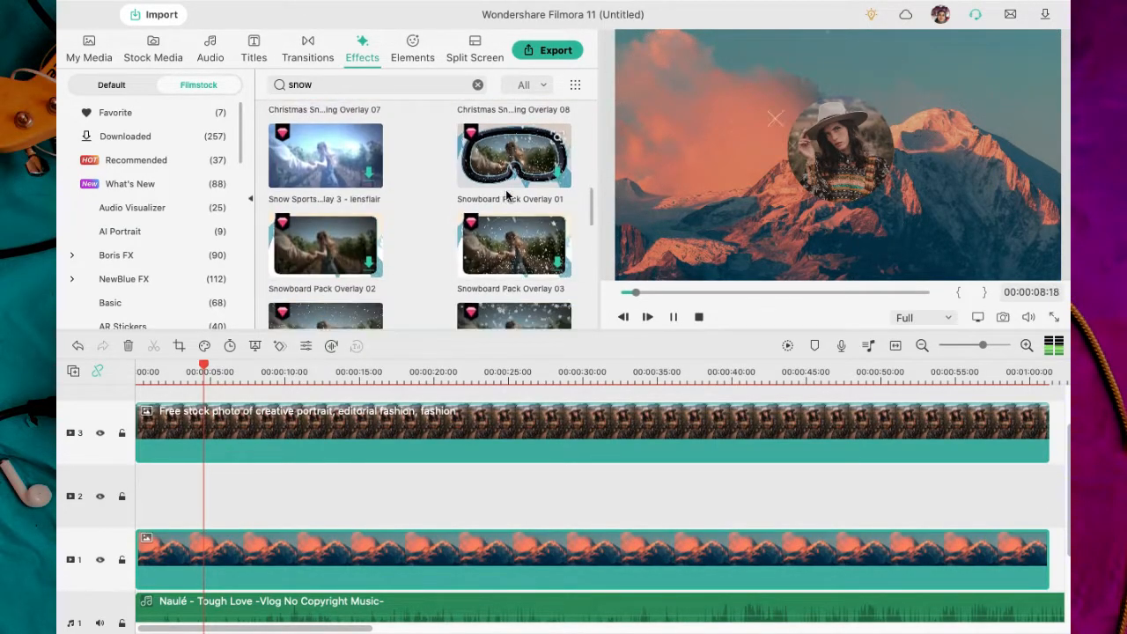
scroll("down", 3)
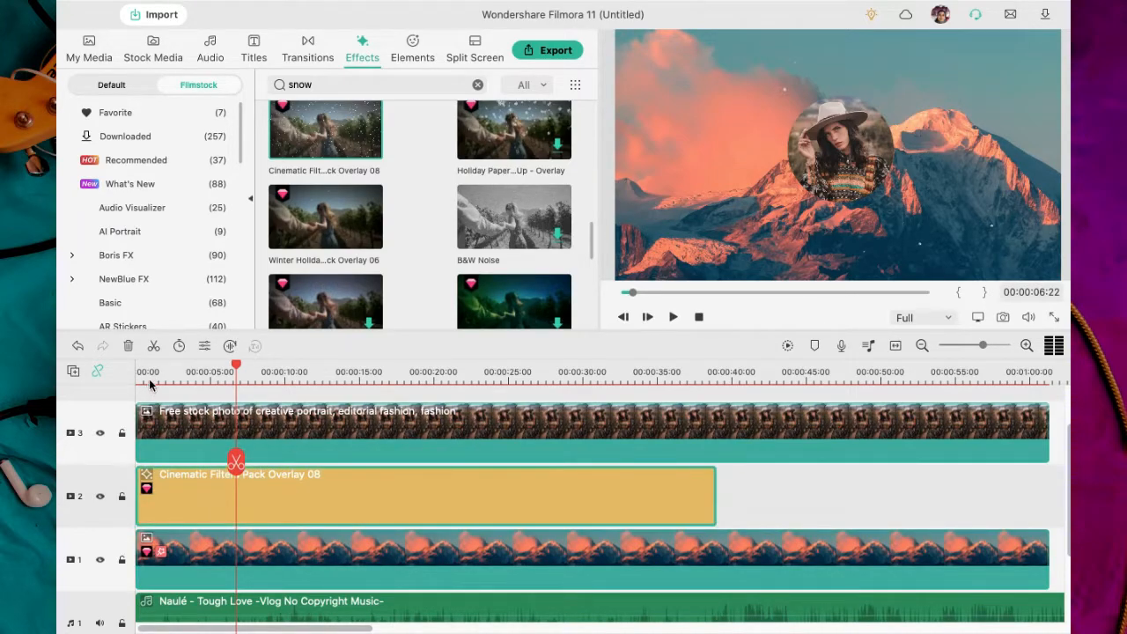
left_click(673, 317)
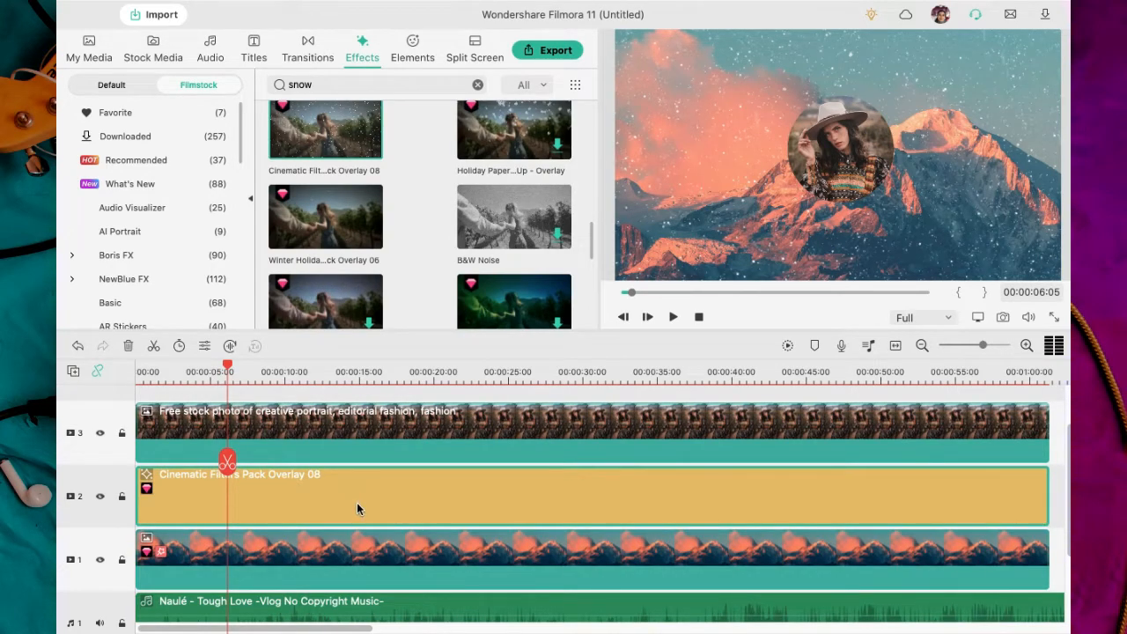
- Lower the snow overlay's opacity to 52 for subtler snowfall and confirm
double_click(359, 495)
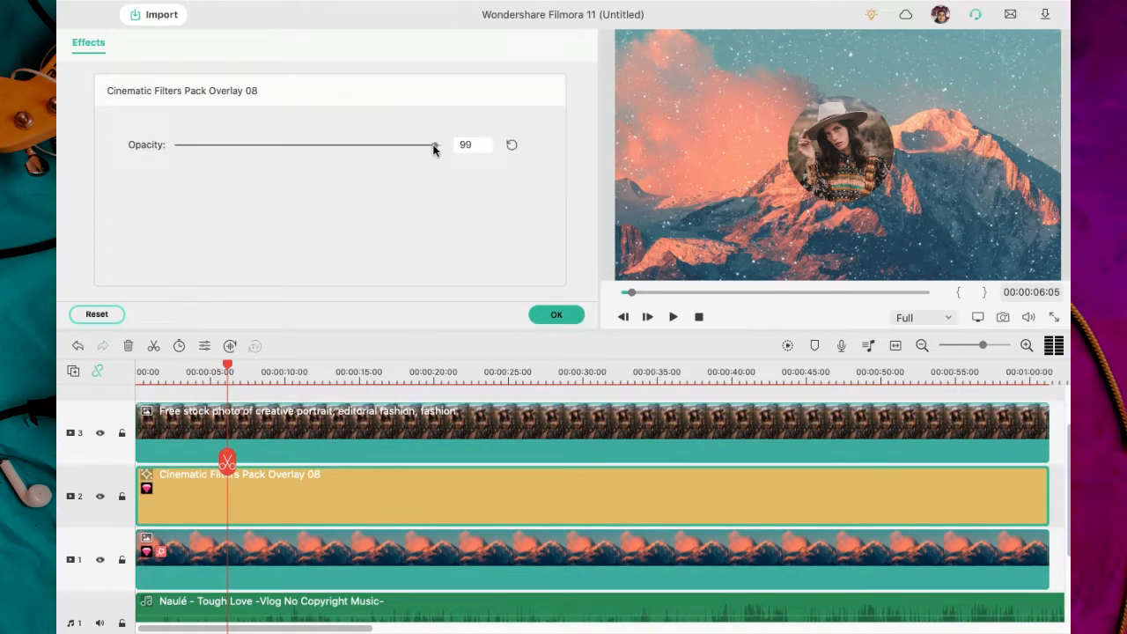
left_click_drag(433, 144, 310, 144)
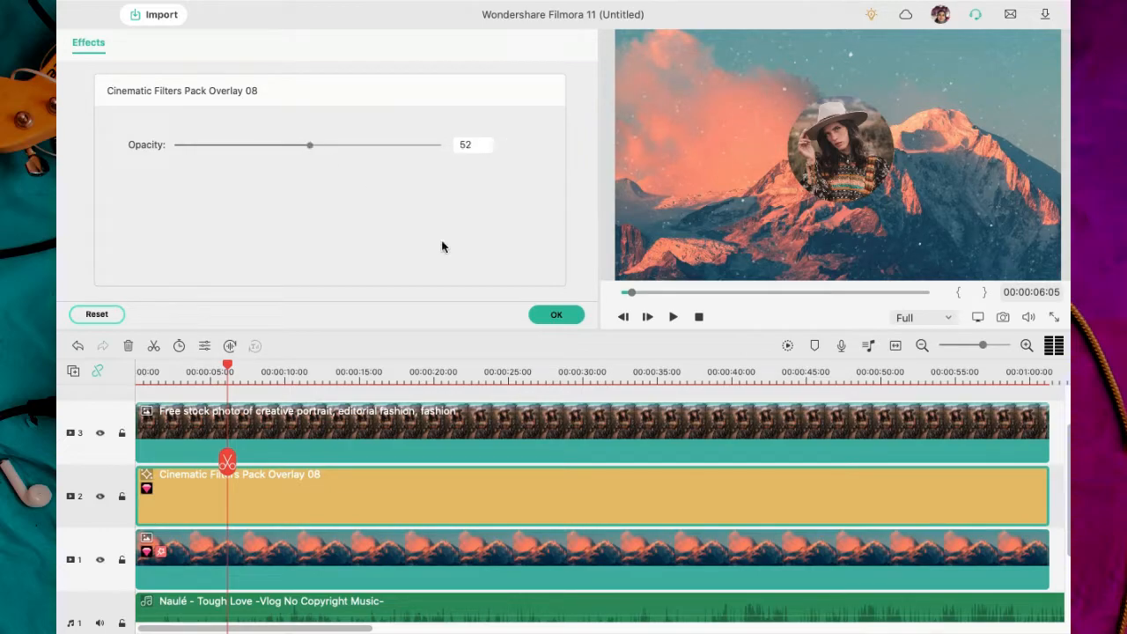
left_click(557, 313)
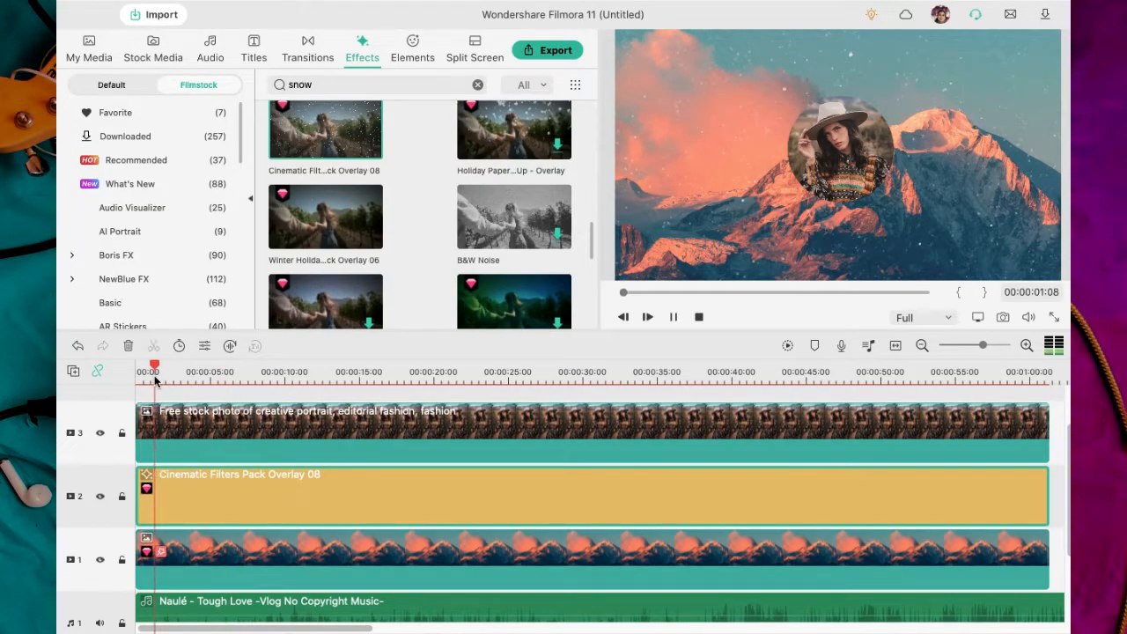
left_click(648, 317)
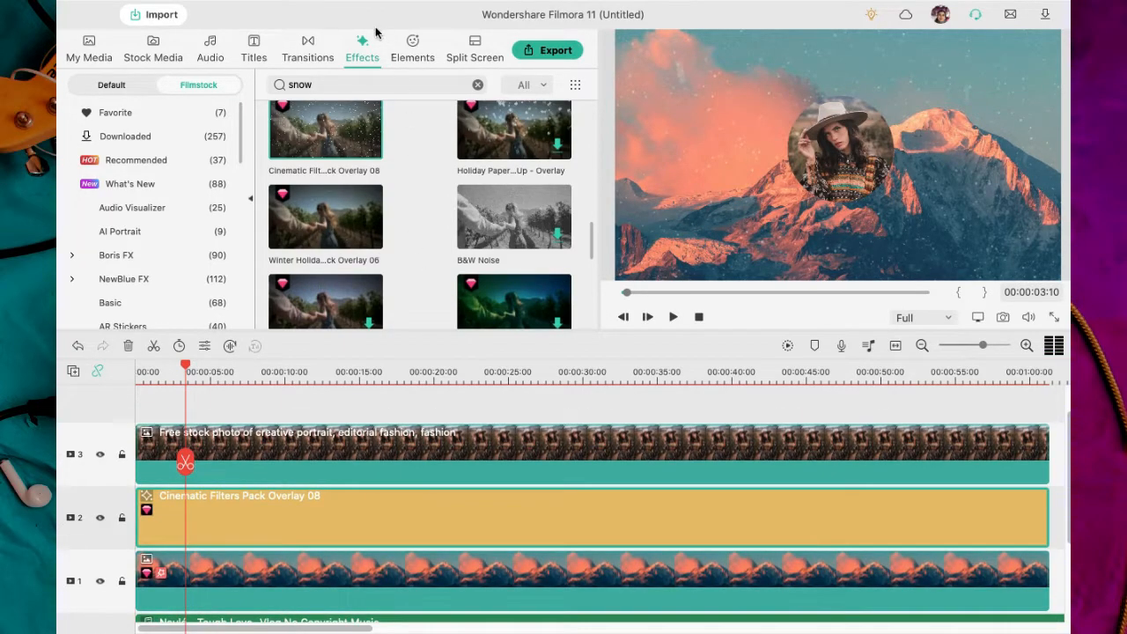
left_click(412, 49)
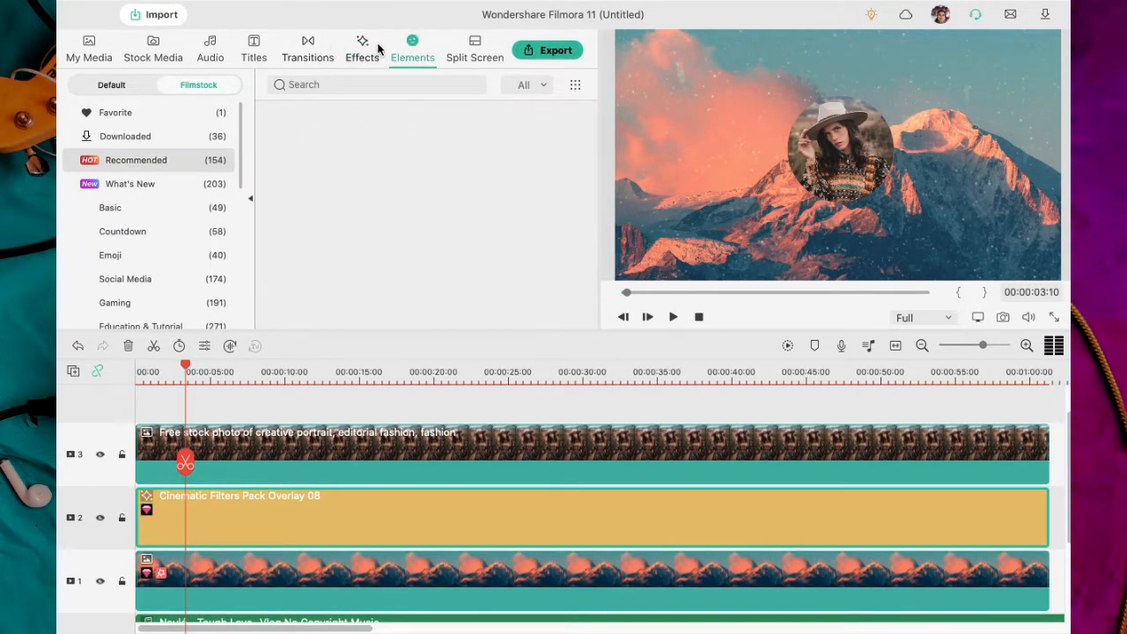
- Adjust the Iridescent Circle 3 spectrum's radius and position so the ring centers on the portrait
left_click(363, 49)
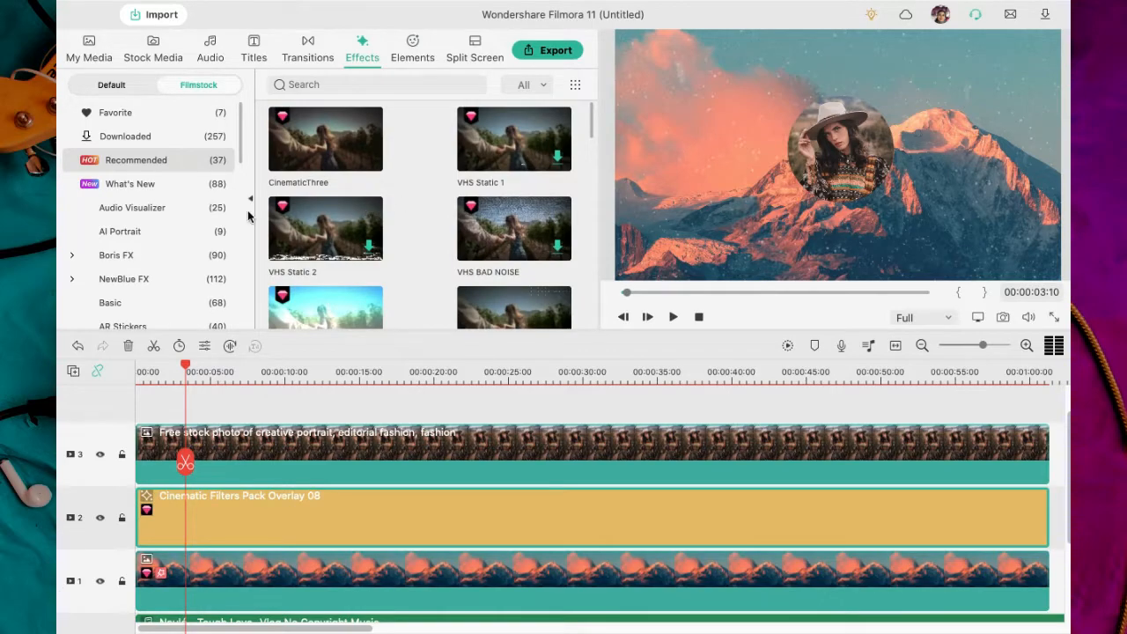
left_click(132, 208)
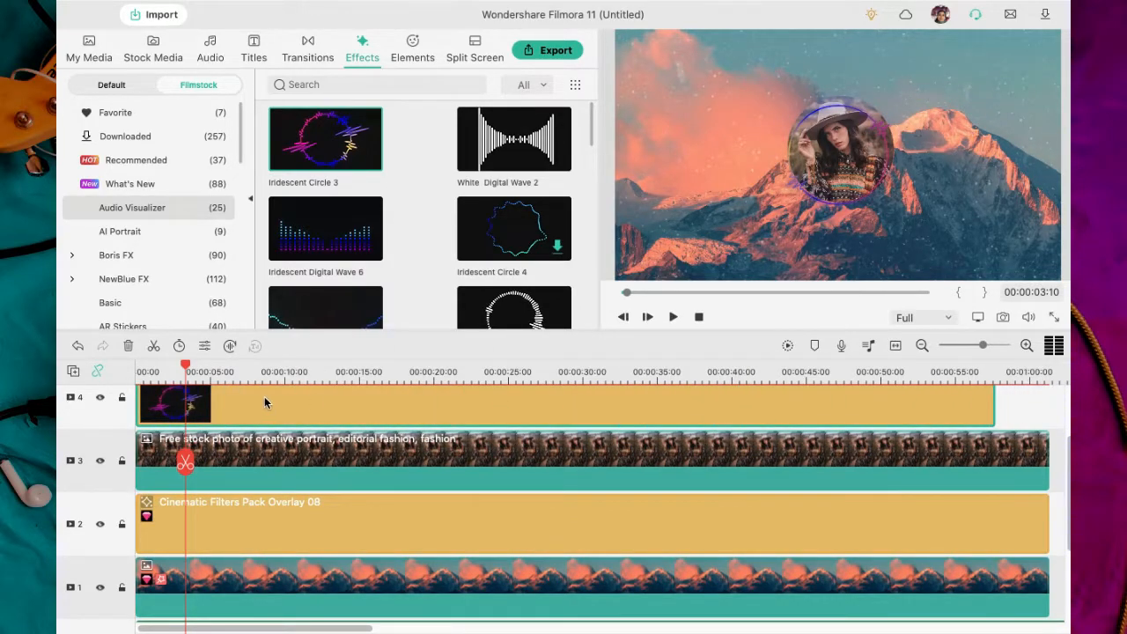
double_click(324, 137)
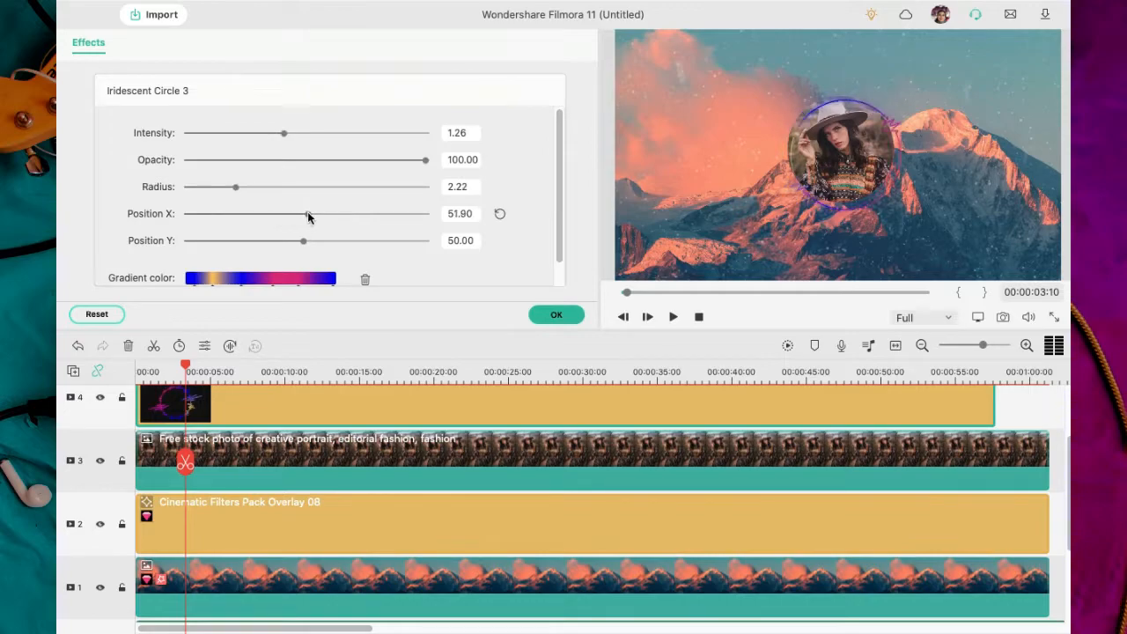
left_click_drag(310, 213, 303, 219)
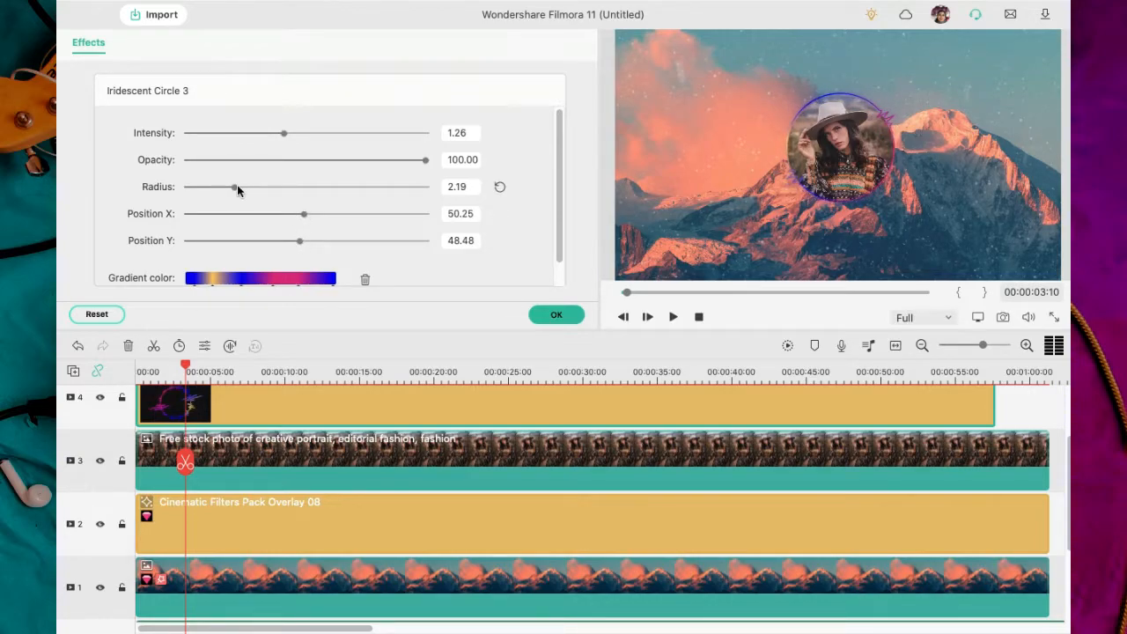
left_click(261, 278)
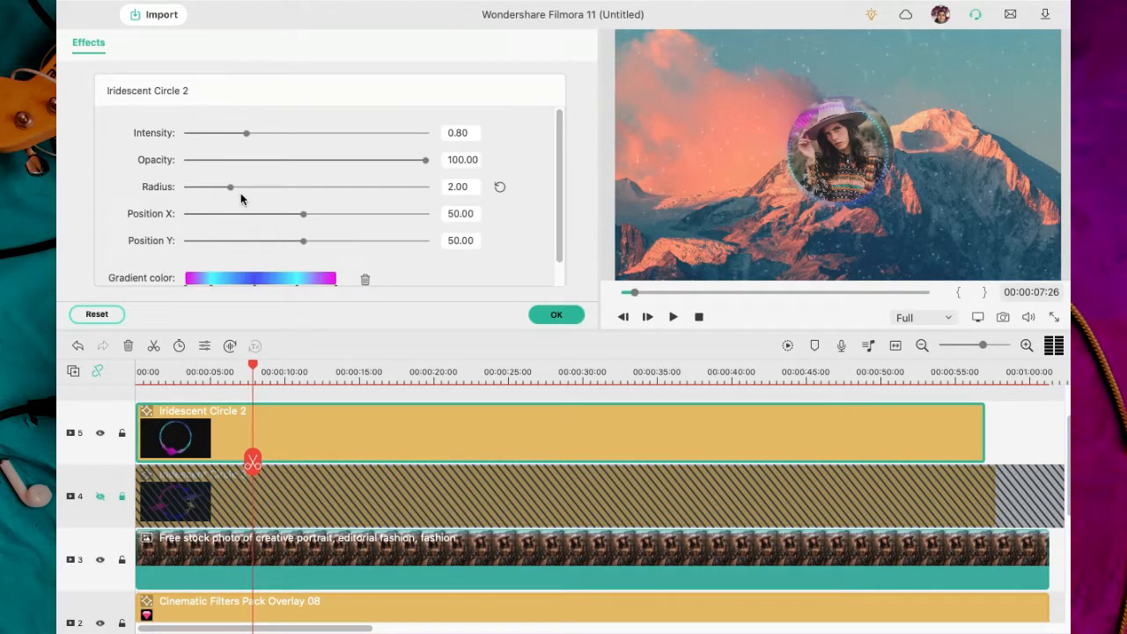
- Size and position Iridescent Circle 2 around the portrait and recolour its gradient
left_click_drag(207, 187, 232, 187)
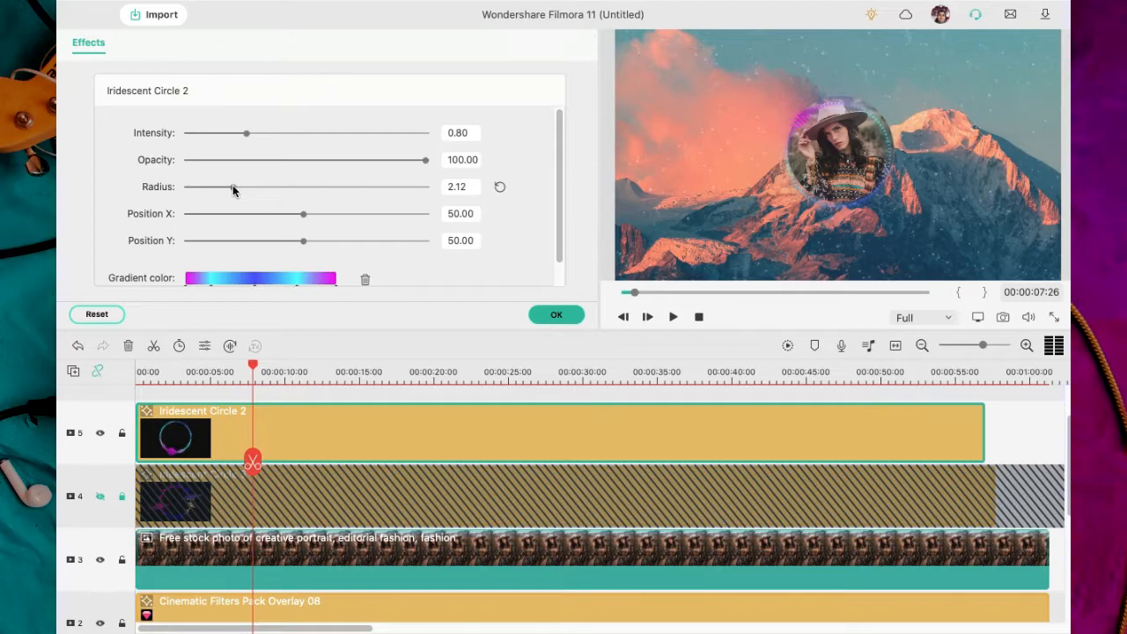
left_click_drag(254, 365, 542, 364)
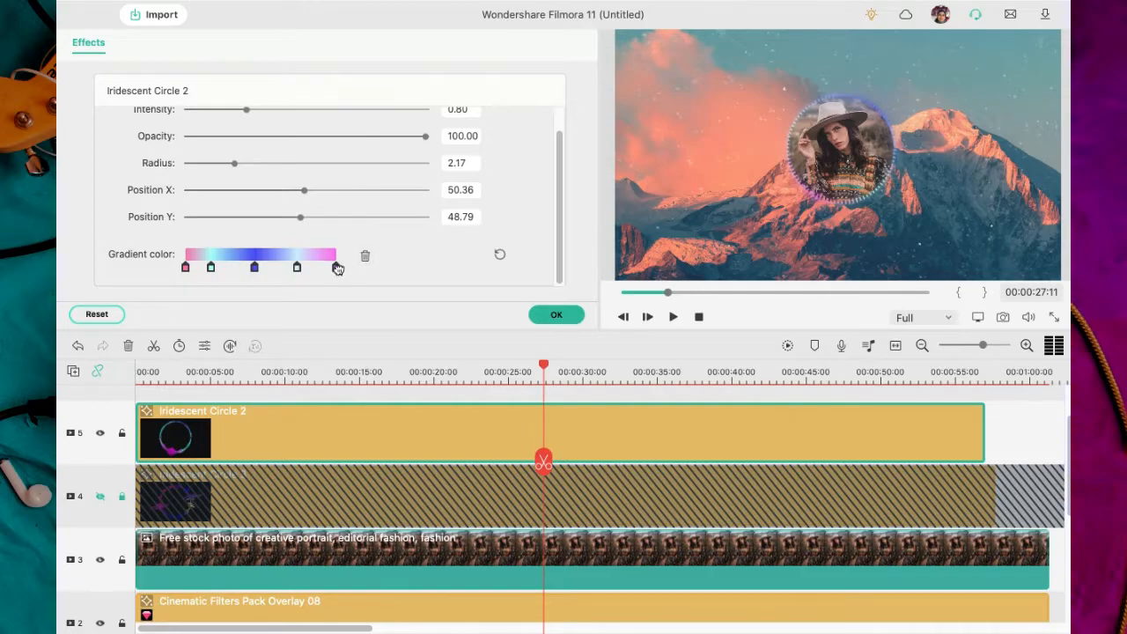
left_click(334, 268)
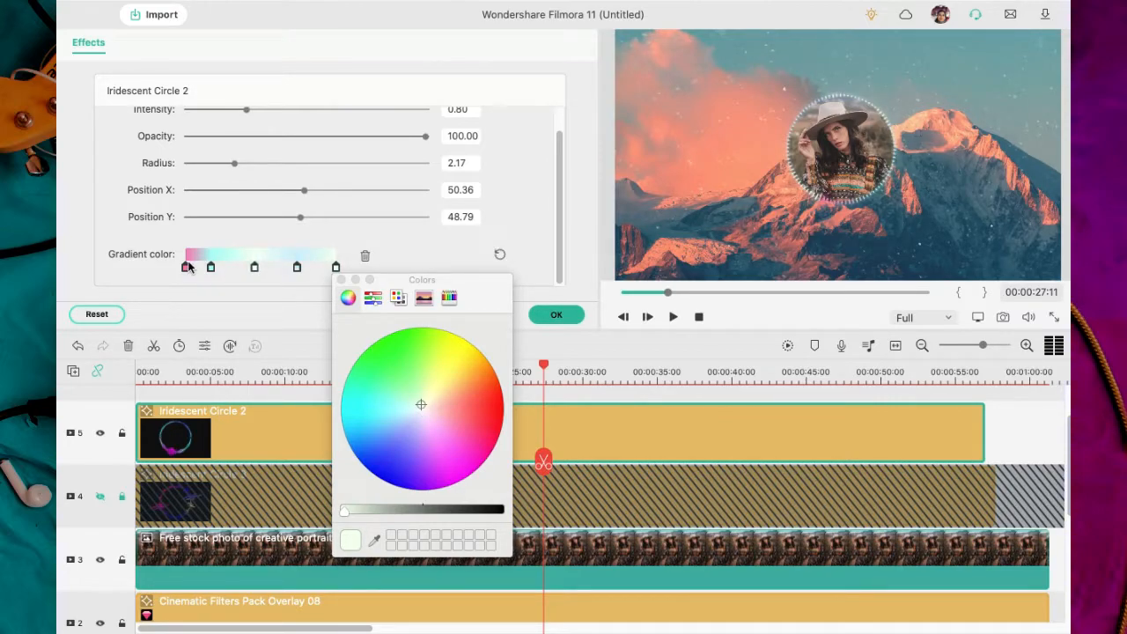
left_click(557, 314)
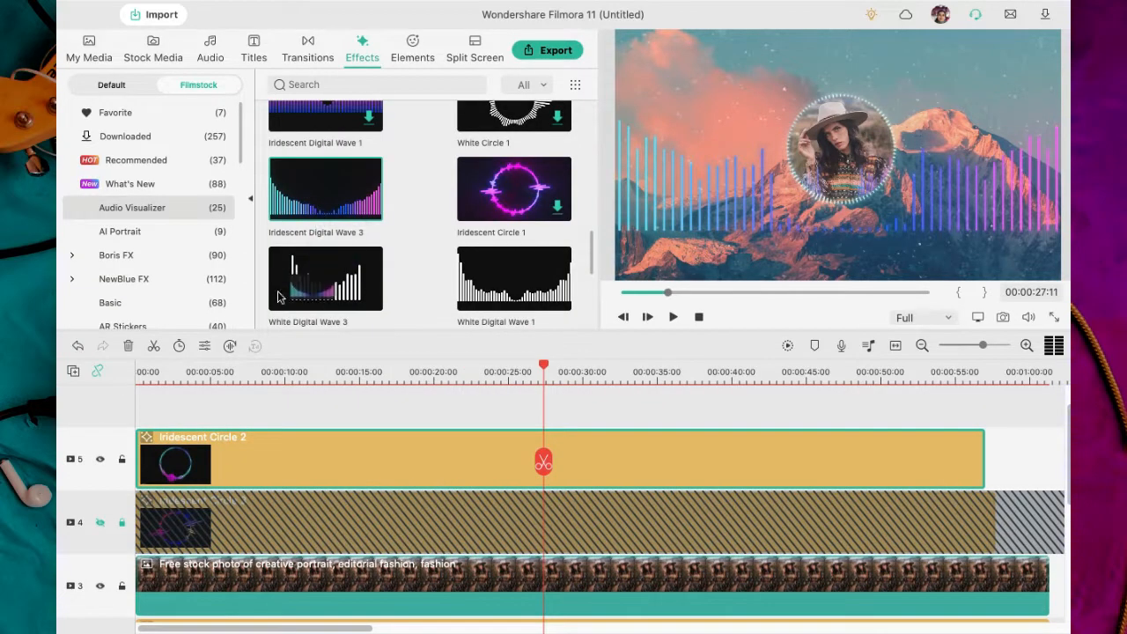
- Add the Iridescent Digital Wave 3 bar spectrum and confirm its colour settings
left_click_drag(324, 278, 173, 401)
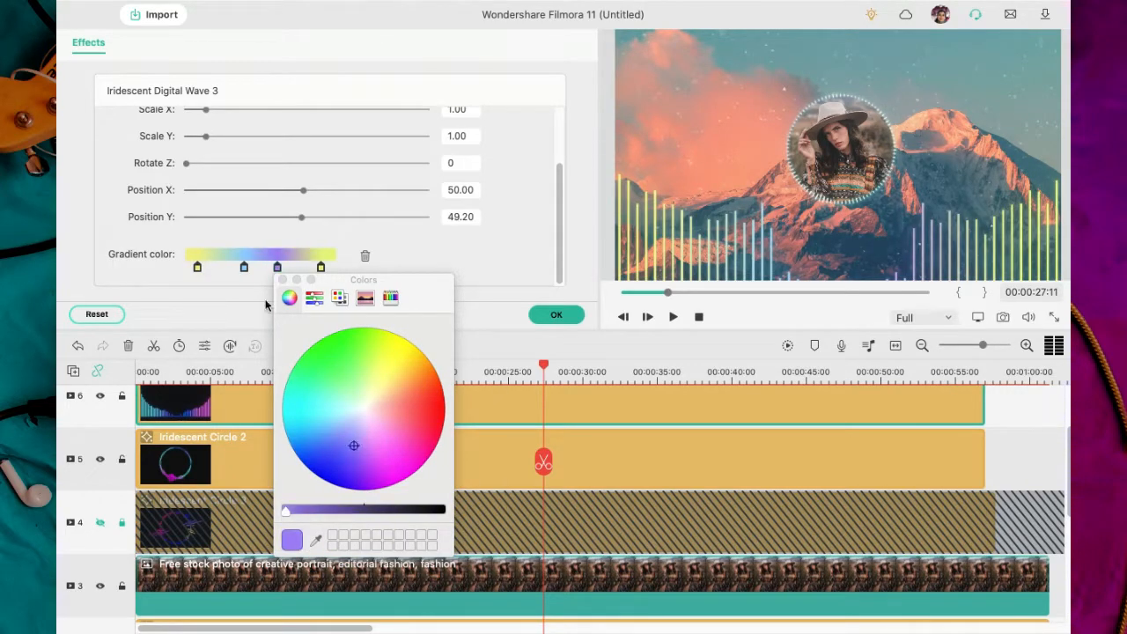
left_click(254, 50)
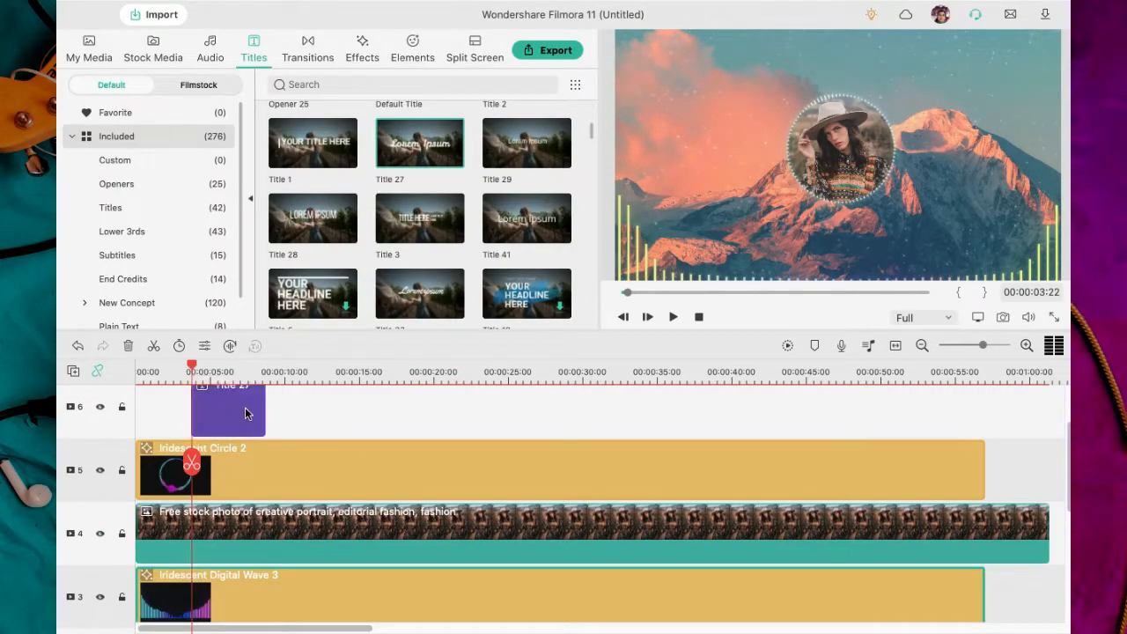
- Set the title font to Bakso Sapi, add a second line 'Thoug' above the artist name, and apply
double_click(227, 409)
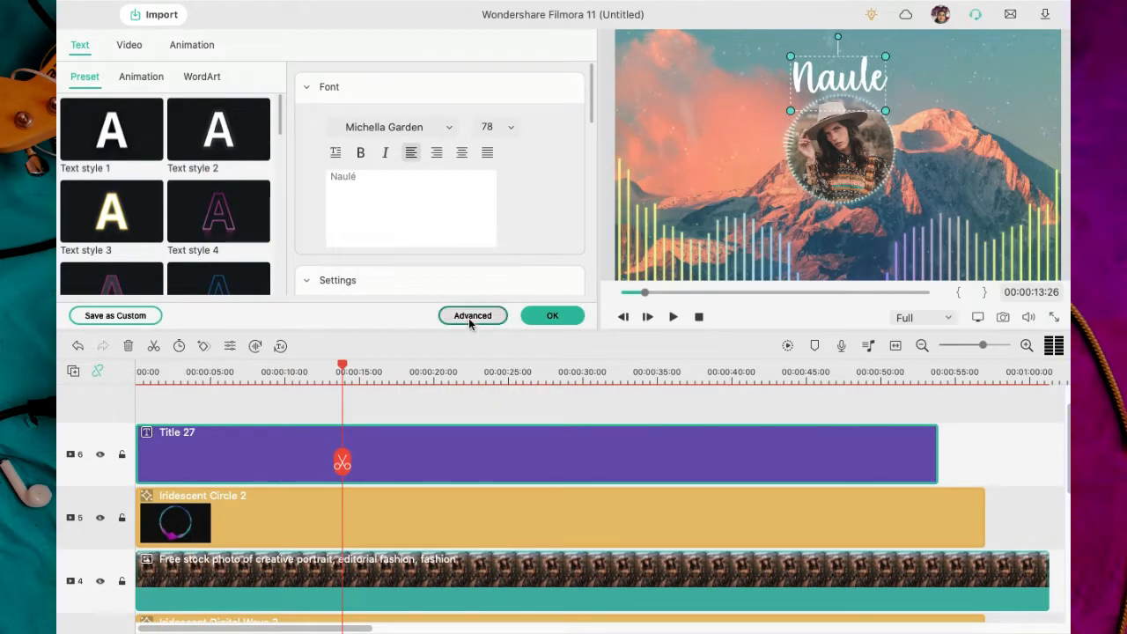
left_click(472, 315)
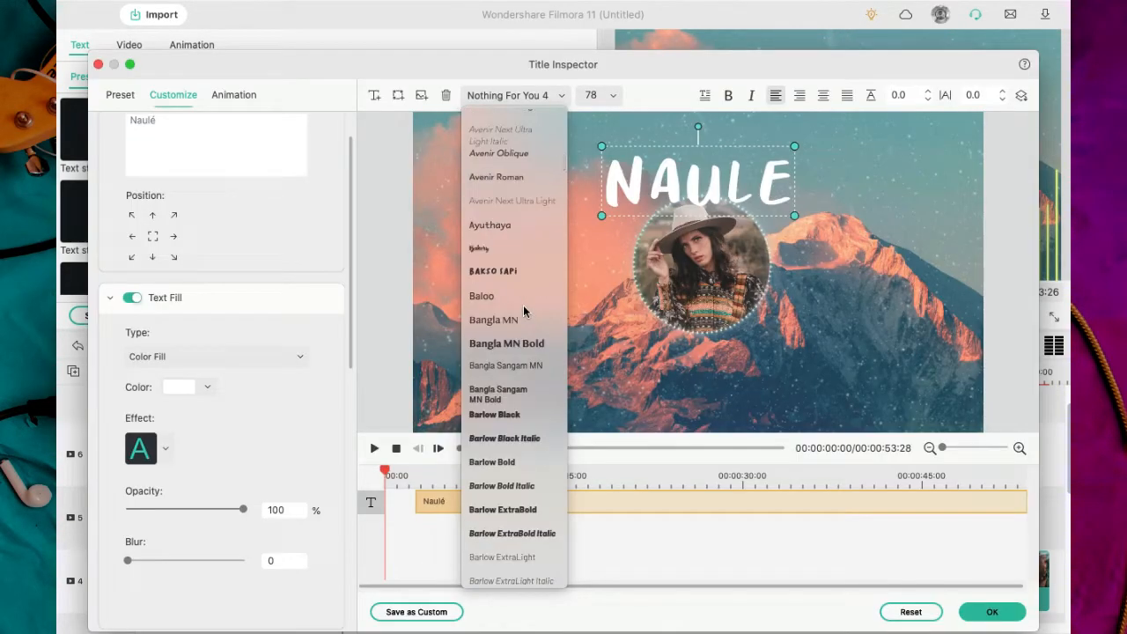
left_click(493, 271)
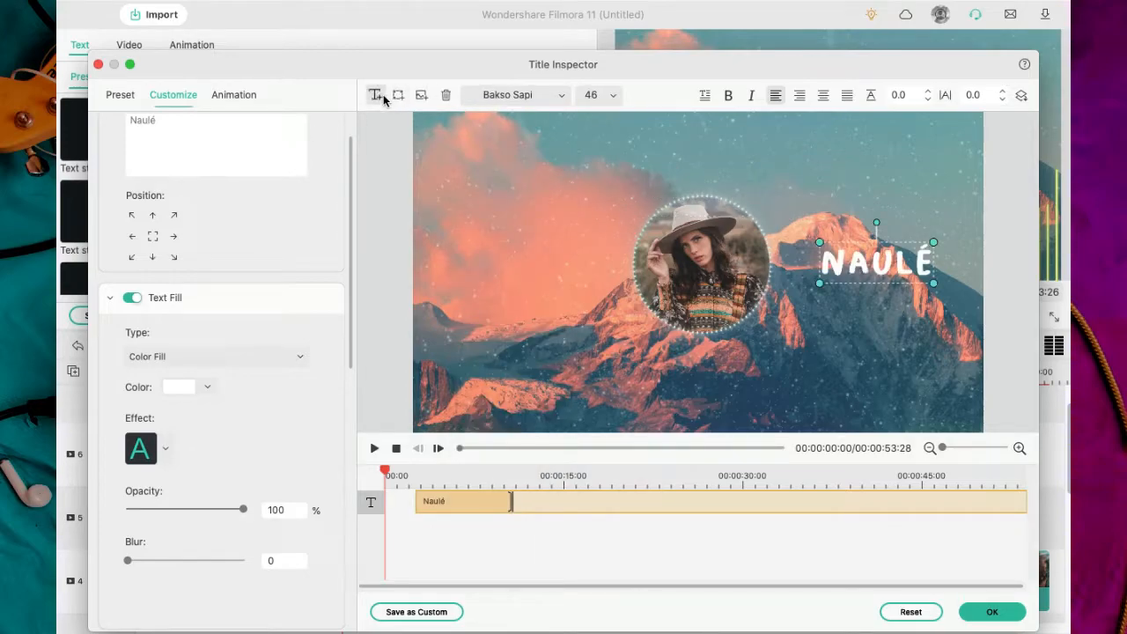
left_click(373, 95)
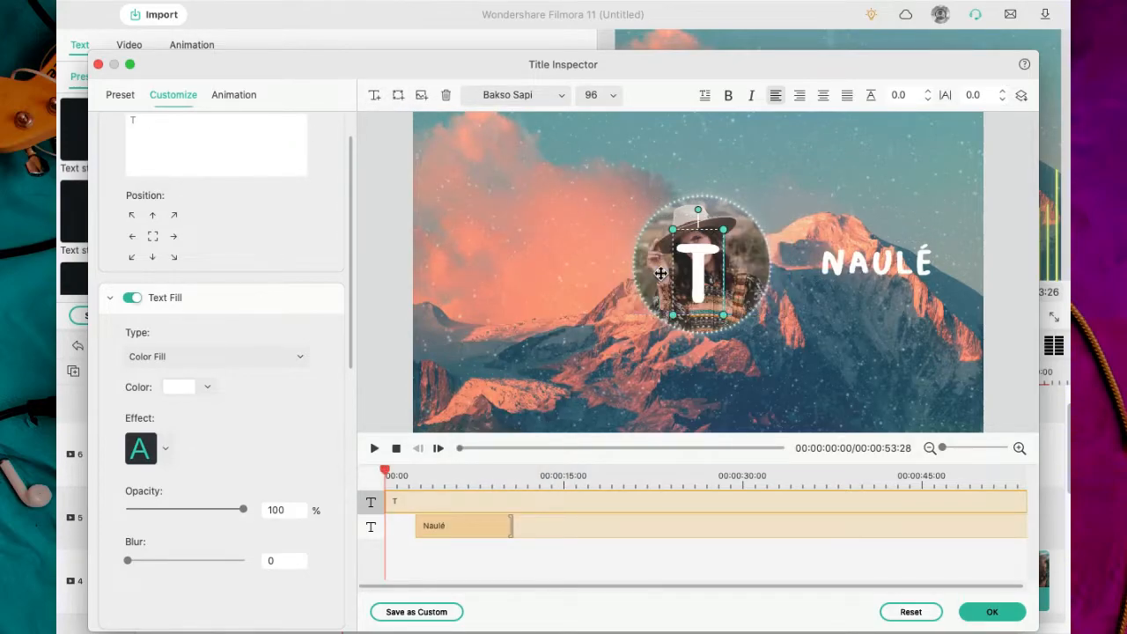
type("Thoug")
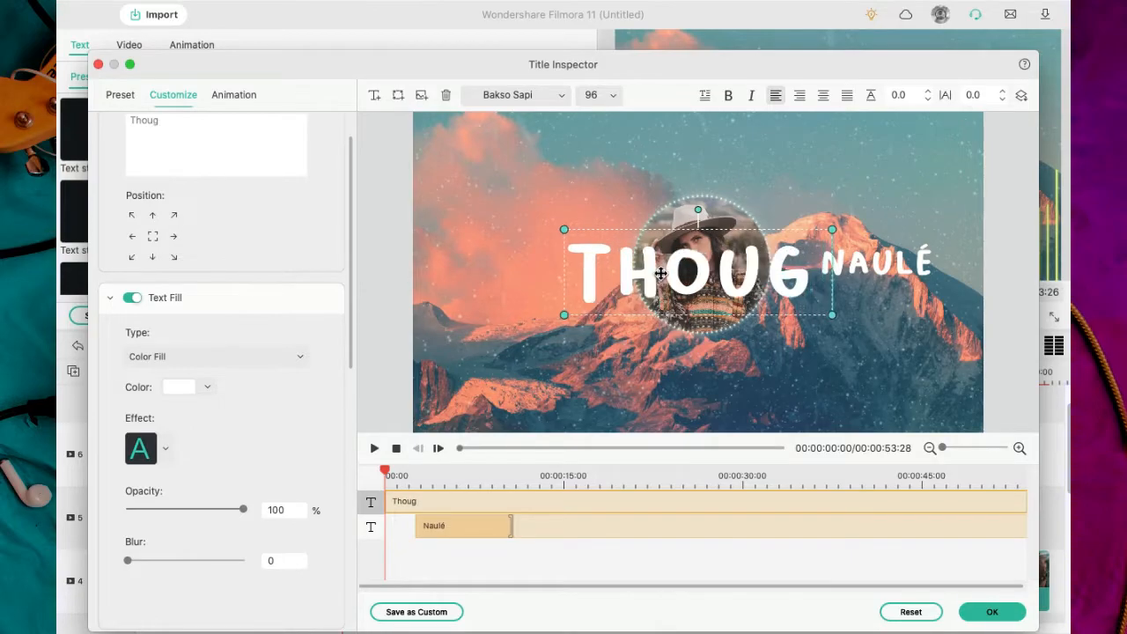
left_click(613, 95)
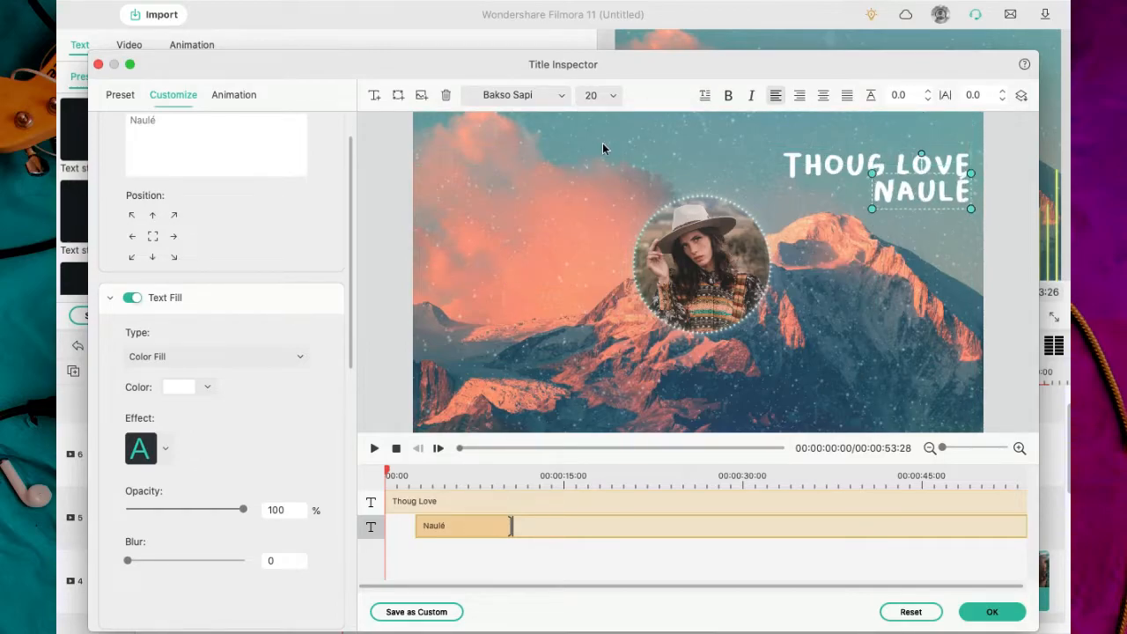
left_click(992, 611)
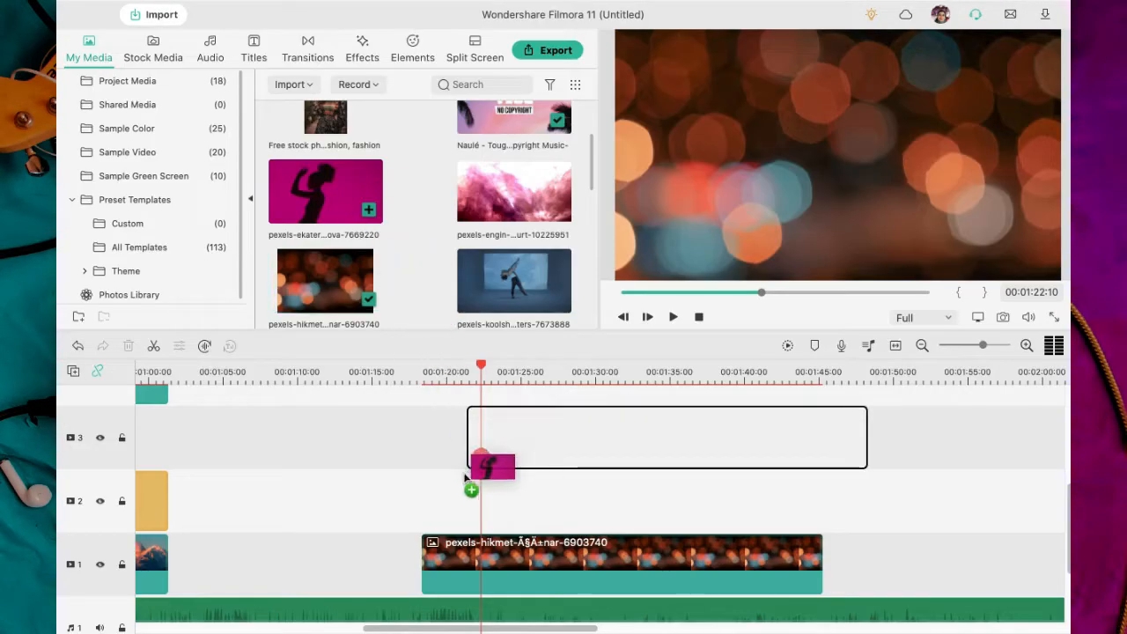
- Place the pink dancer clip above the bokeh clip and crop it to a 1:1 square
left_click_drag(491, 467, 620, 500)
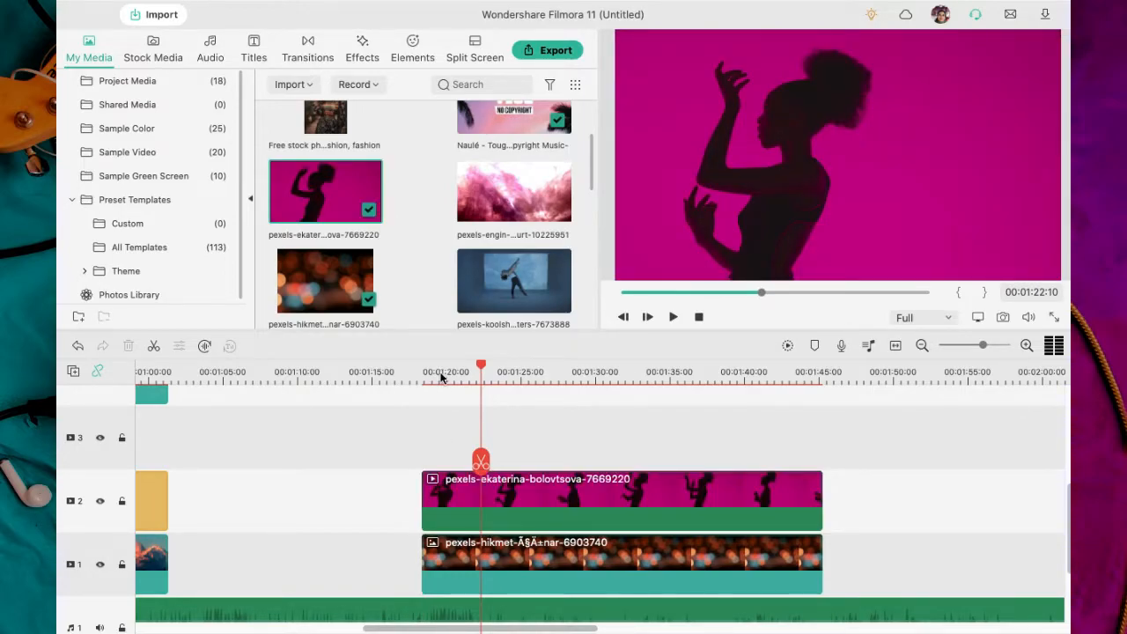
mouse_move(526, 503)
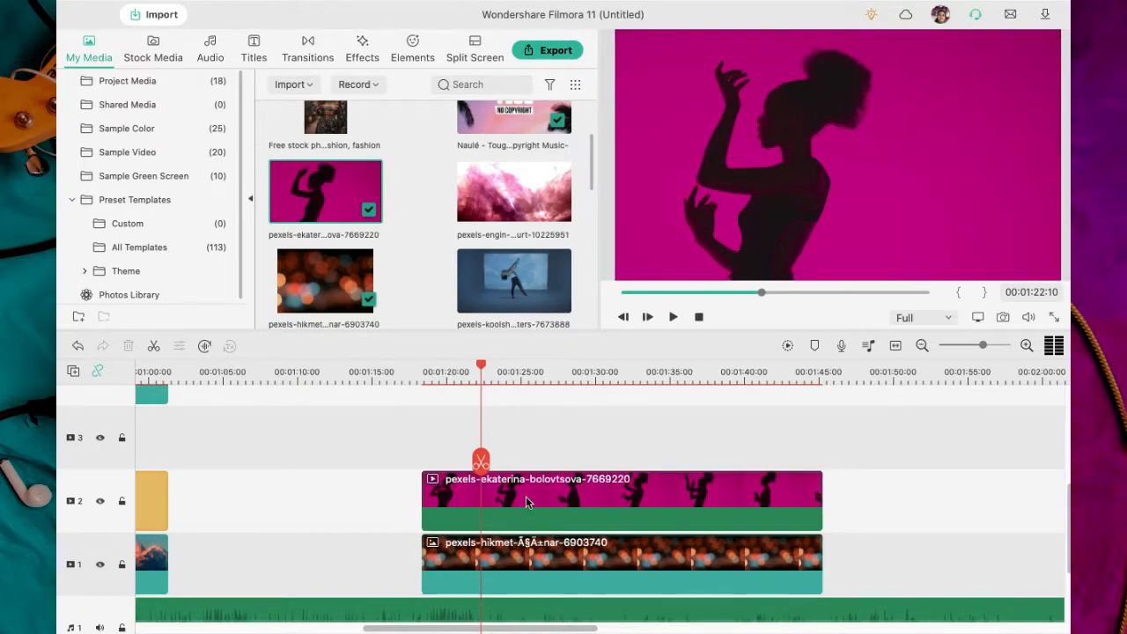
left_click(179, 346)
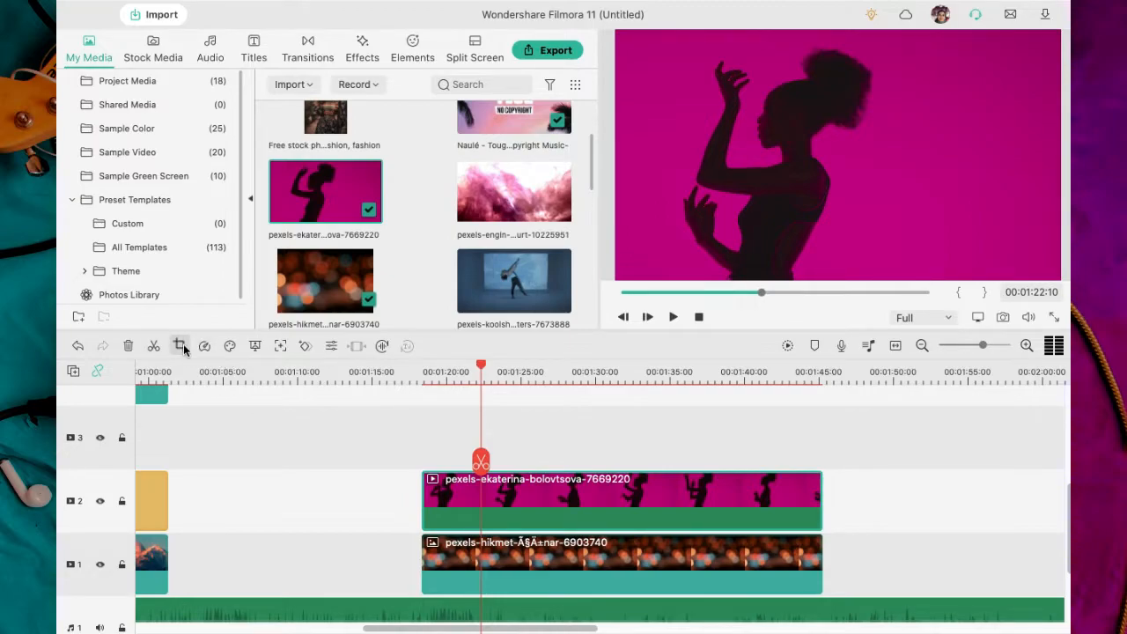
left_click(179, 346)
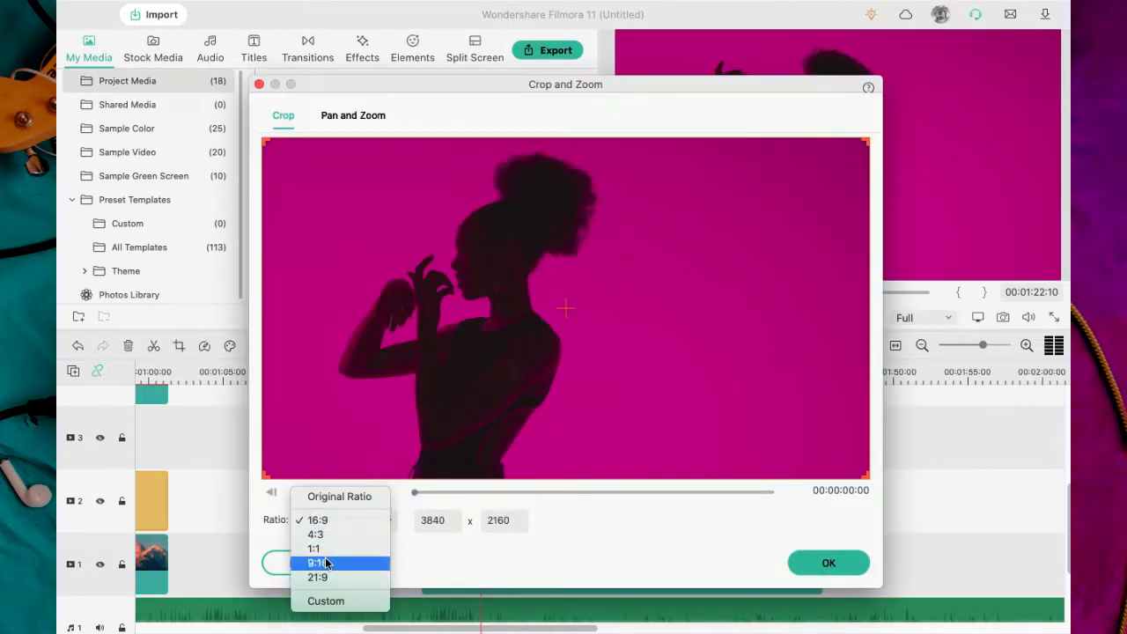
left_click(314, 548)
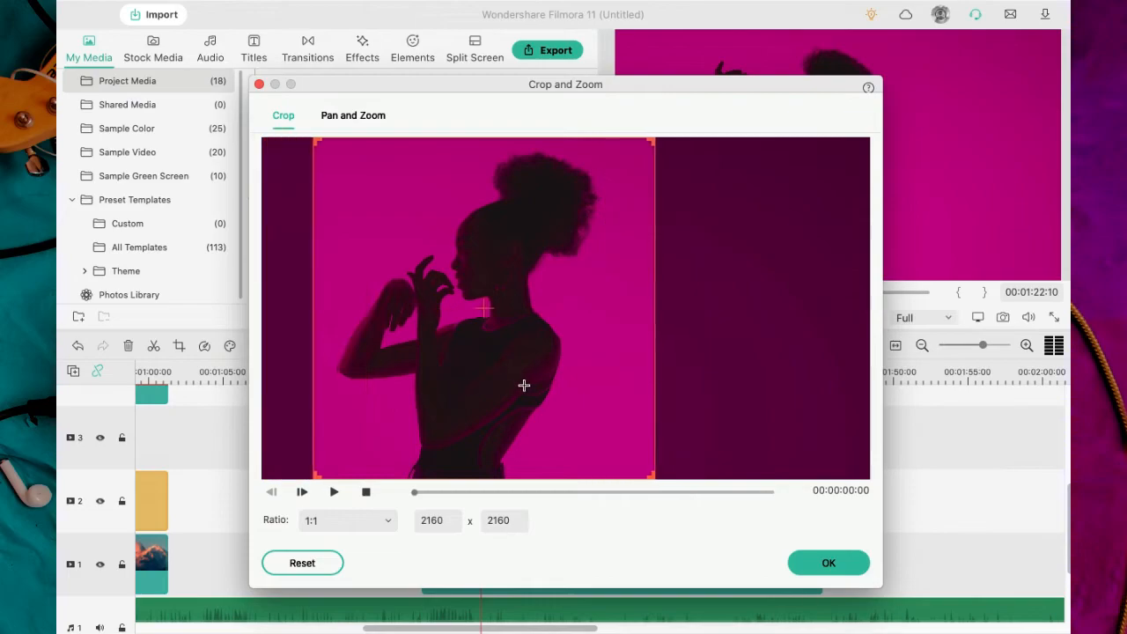
left_click(828, 564)
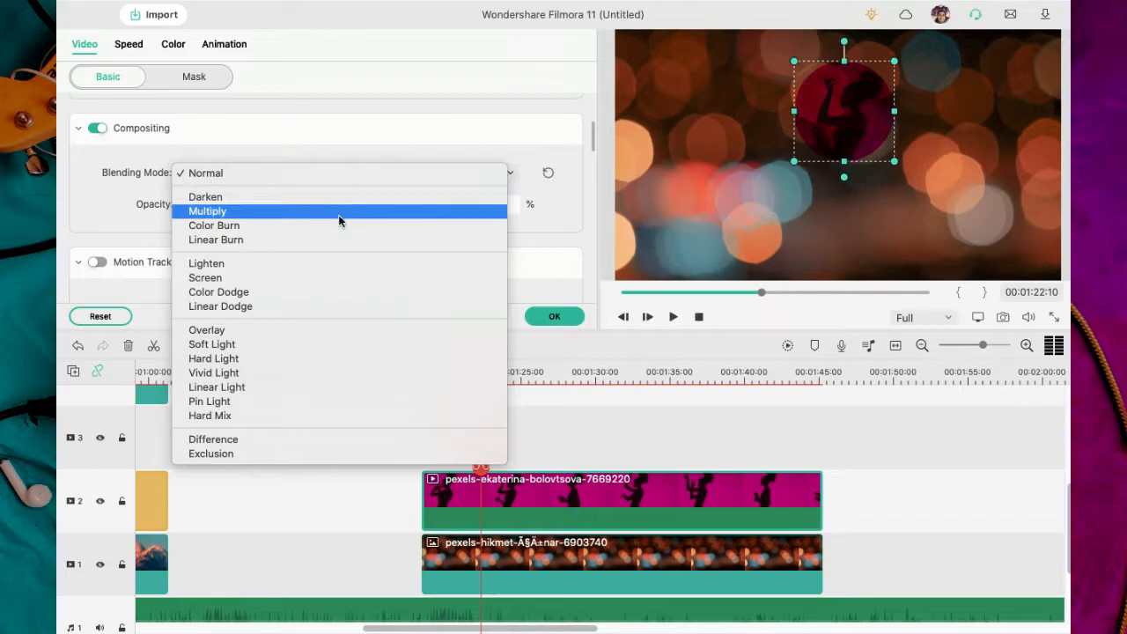
mouse_move(335, 293)
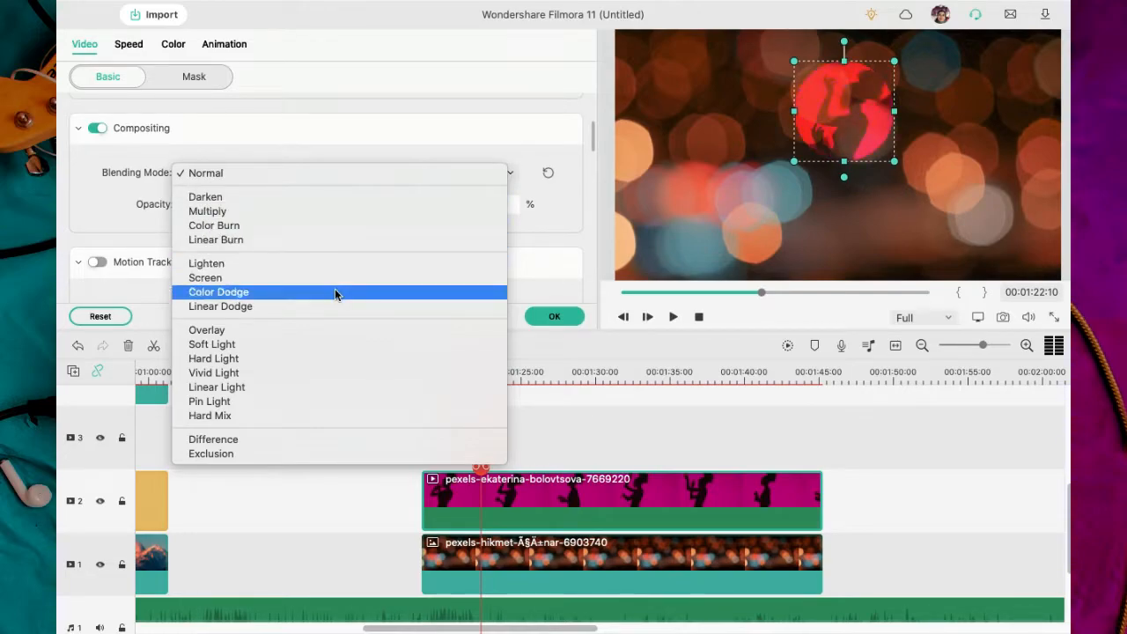
- Set the dancer's blending mode over the bokeh and apply the Sparta 300 colour preset
left_click(208, 329)
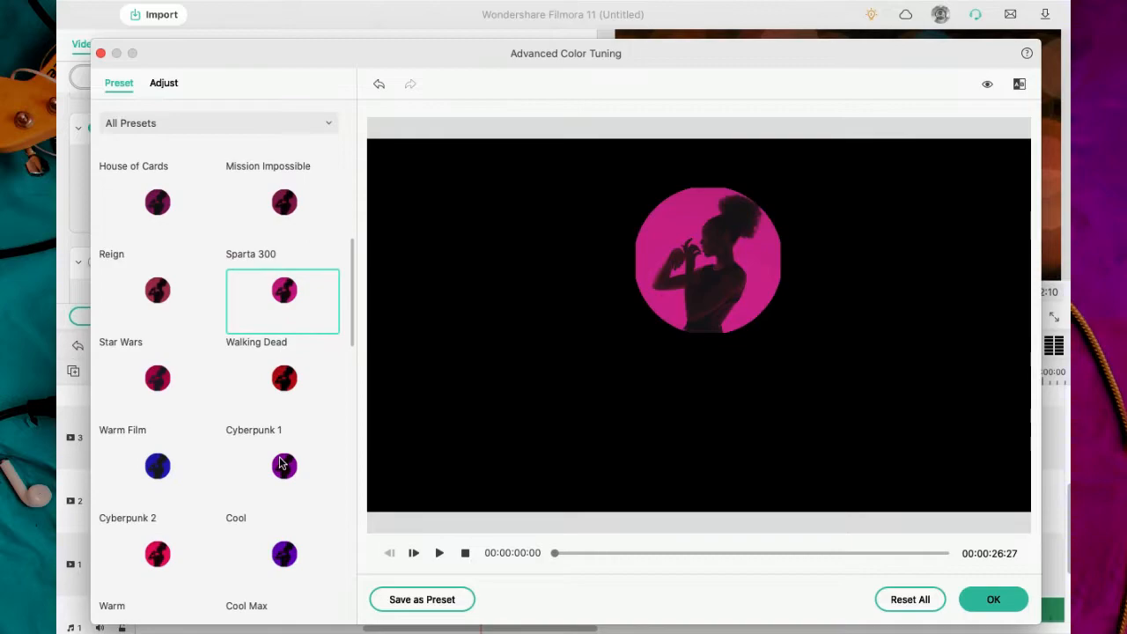
left_click(993, 599)
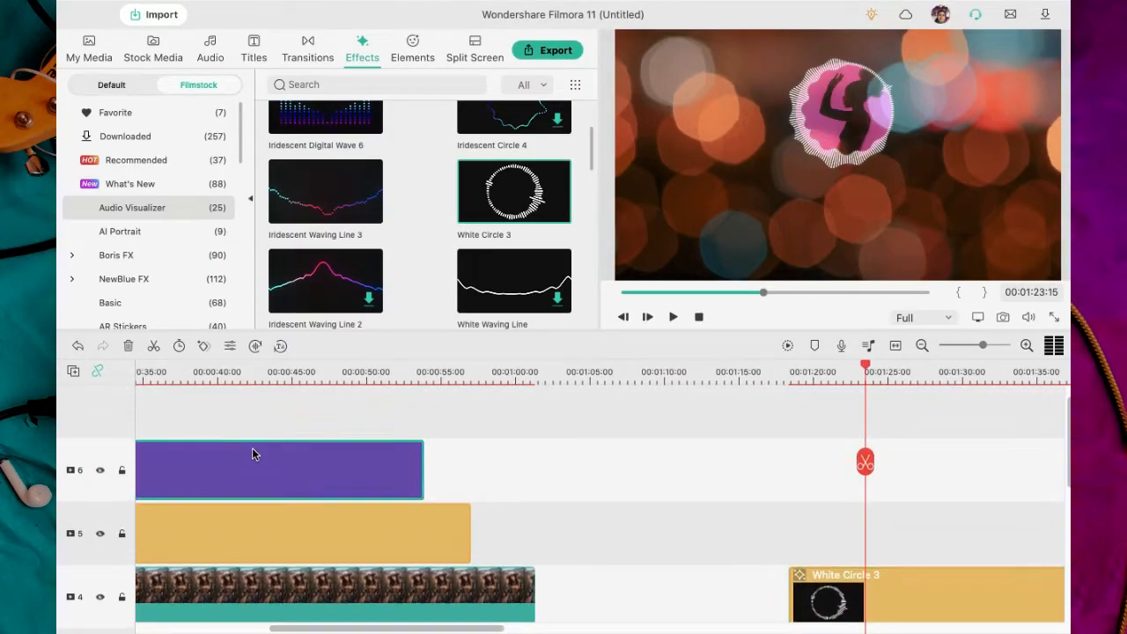
- Play back the dancer-in-space design, then bring the dancer-over-city clips into view
left_click(88, 45)
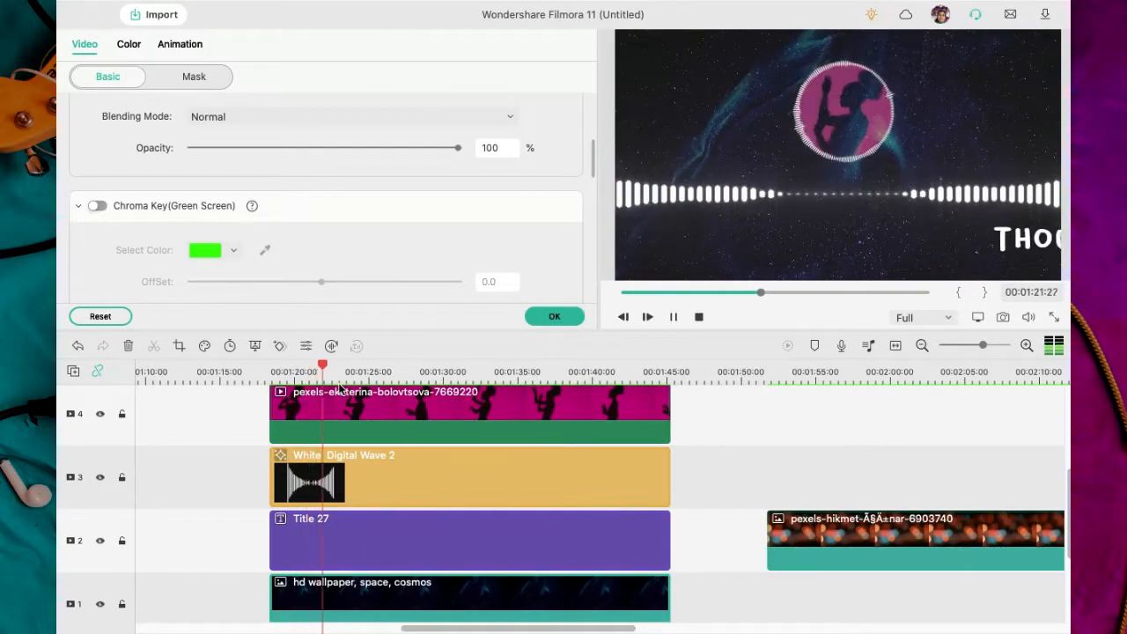
left_click(384, 370)
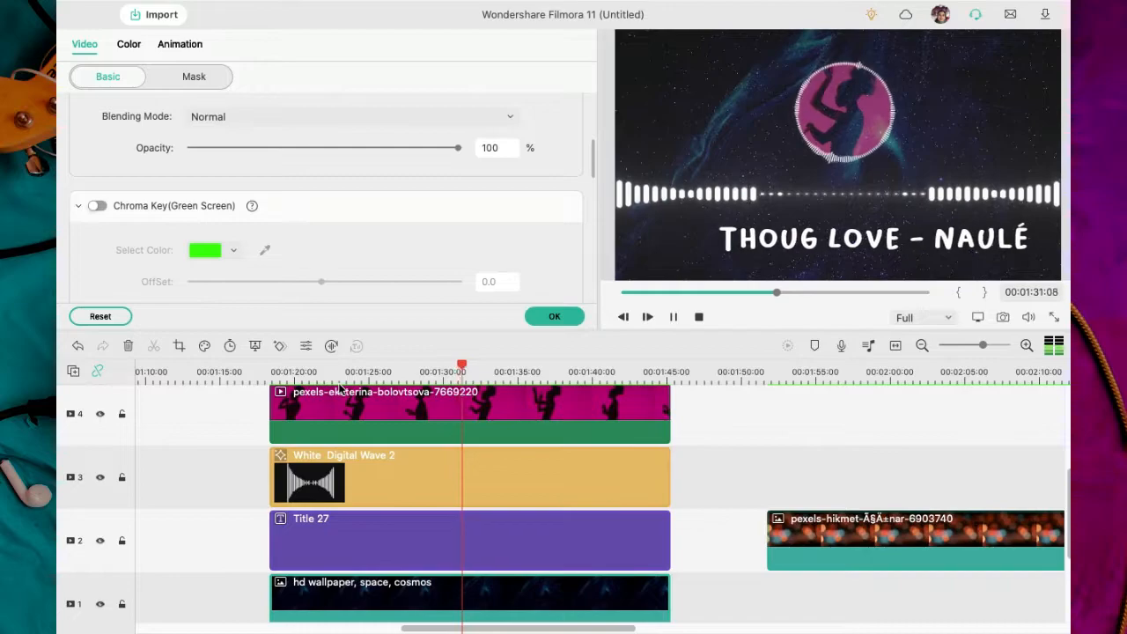
left_click(413, 49)
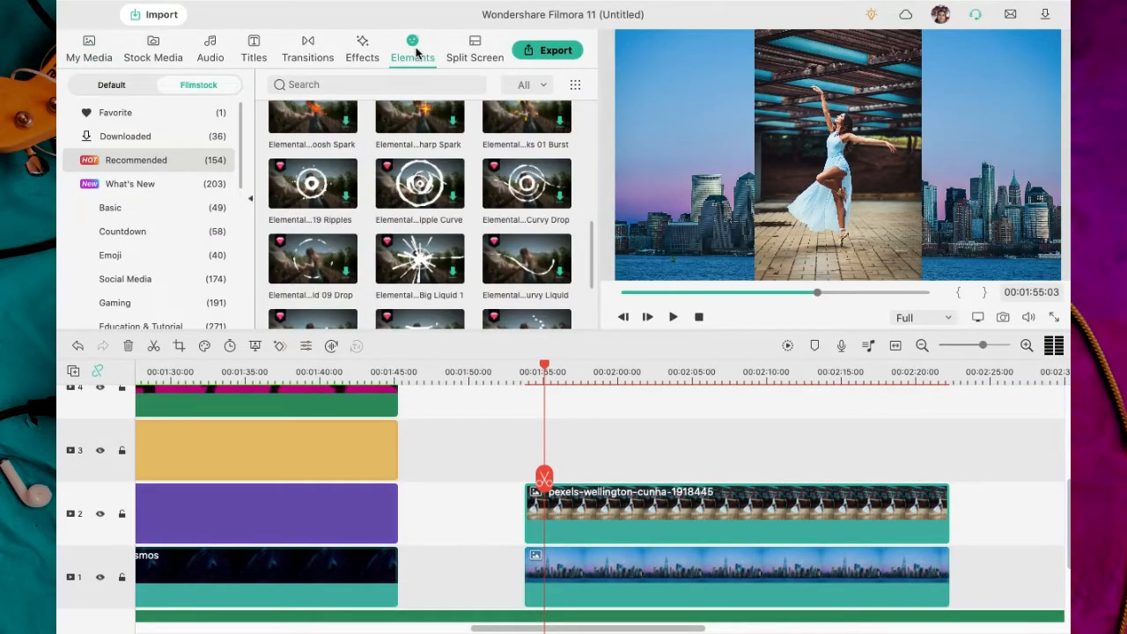
- Add the White Circle 3 ring and rainy Overlay 10 above the dancer and preview the city design
scroll("down", 3)
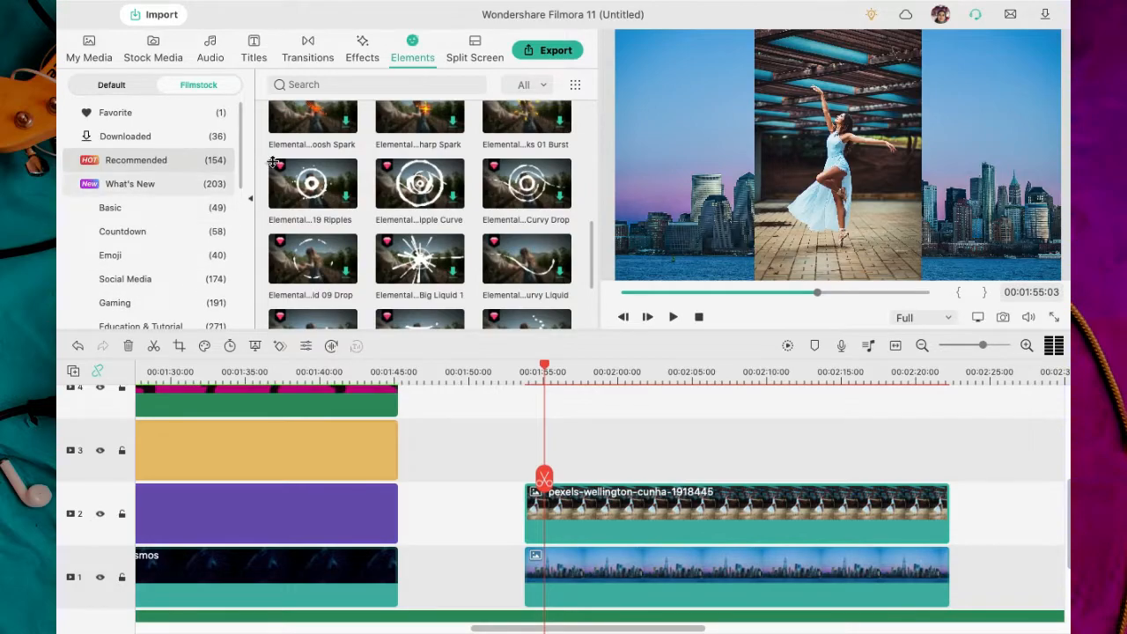
left_click(363, 49)
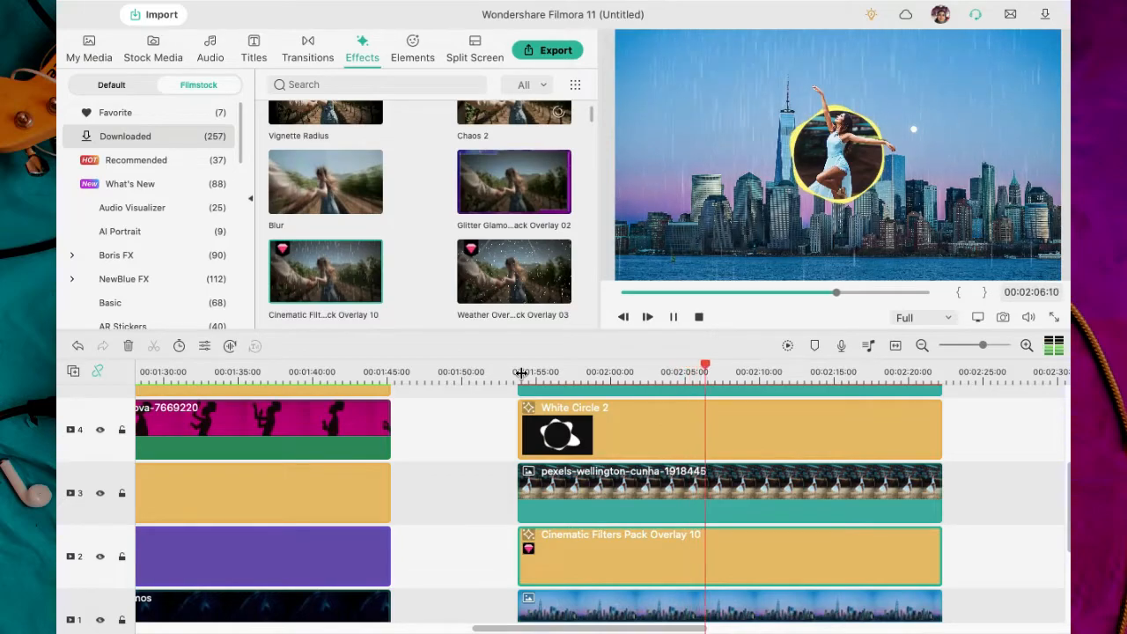
left_click(764, 363)
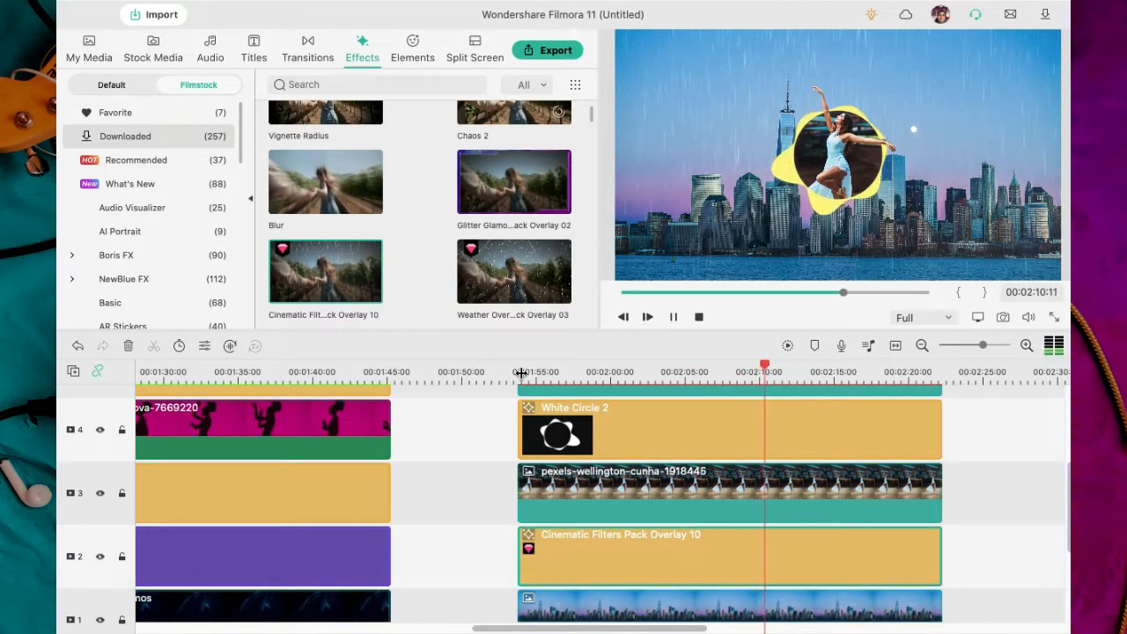